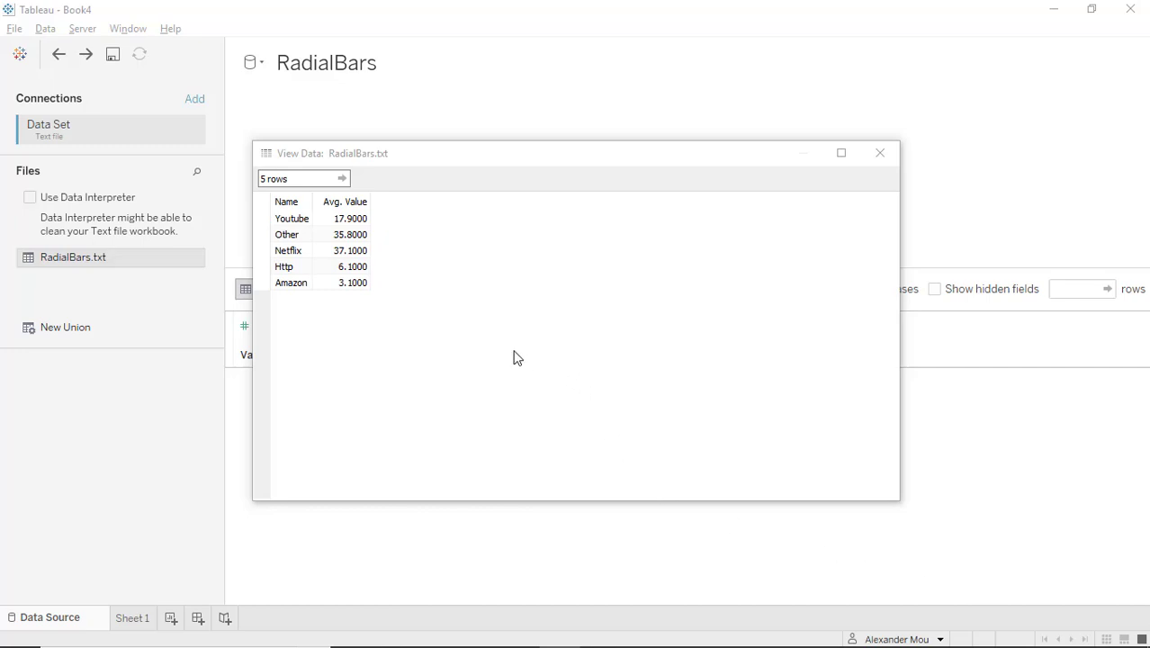
pyautogui.moveTo(567, 378)
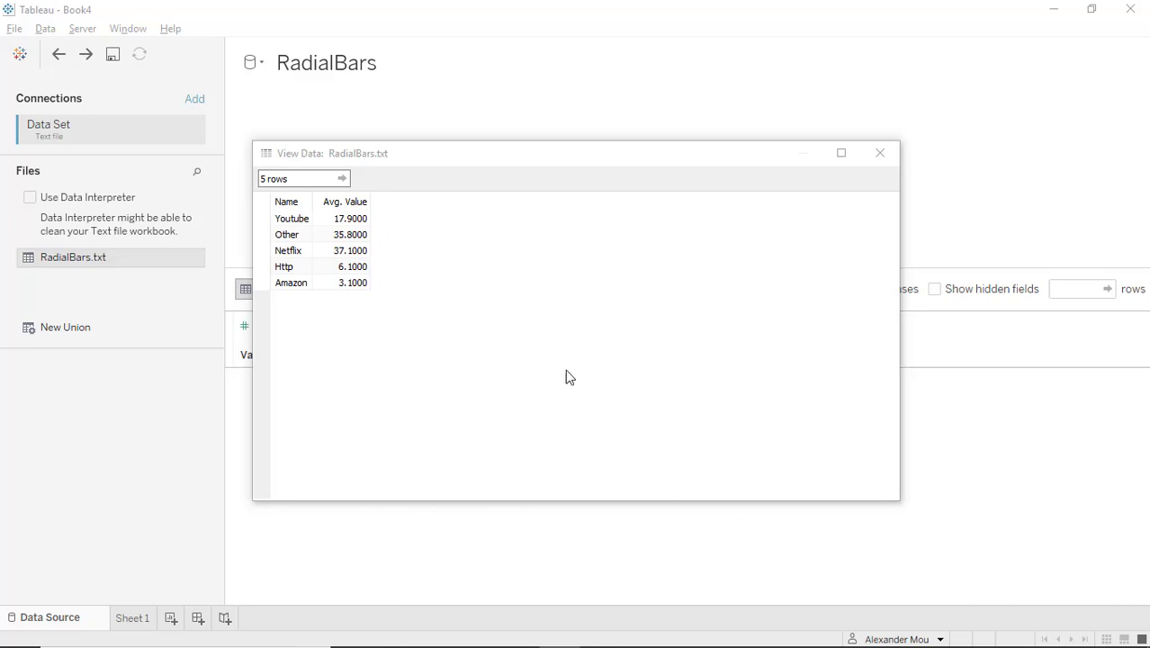
pyautogui.moveTo(349, 355)
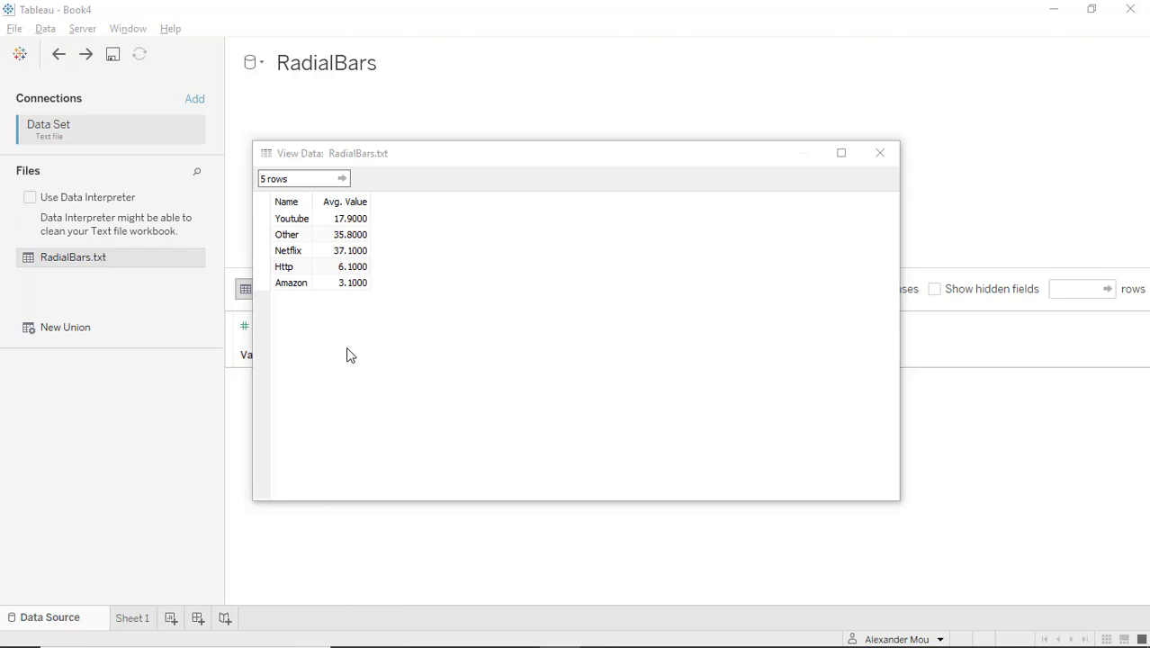
pyautogui.moveTo(497, 340)
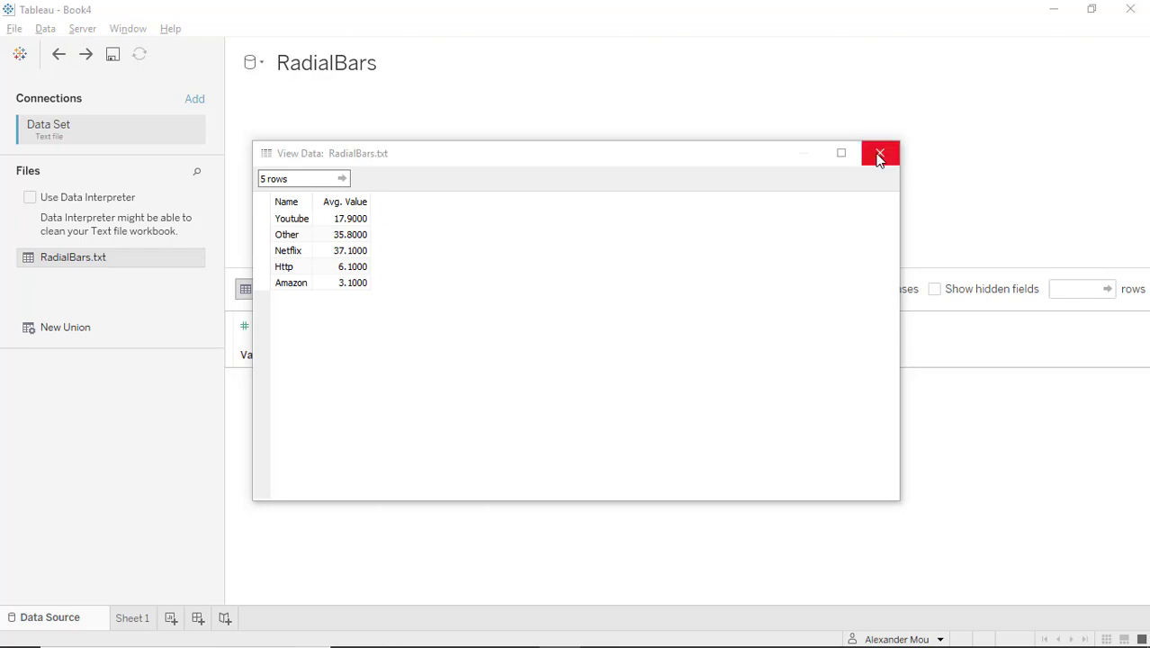
# Step: Union RadialBars.txt with a second copy of itself after closing the data preview
pyautogui.click(880, 153)
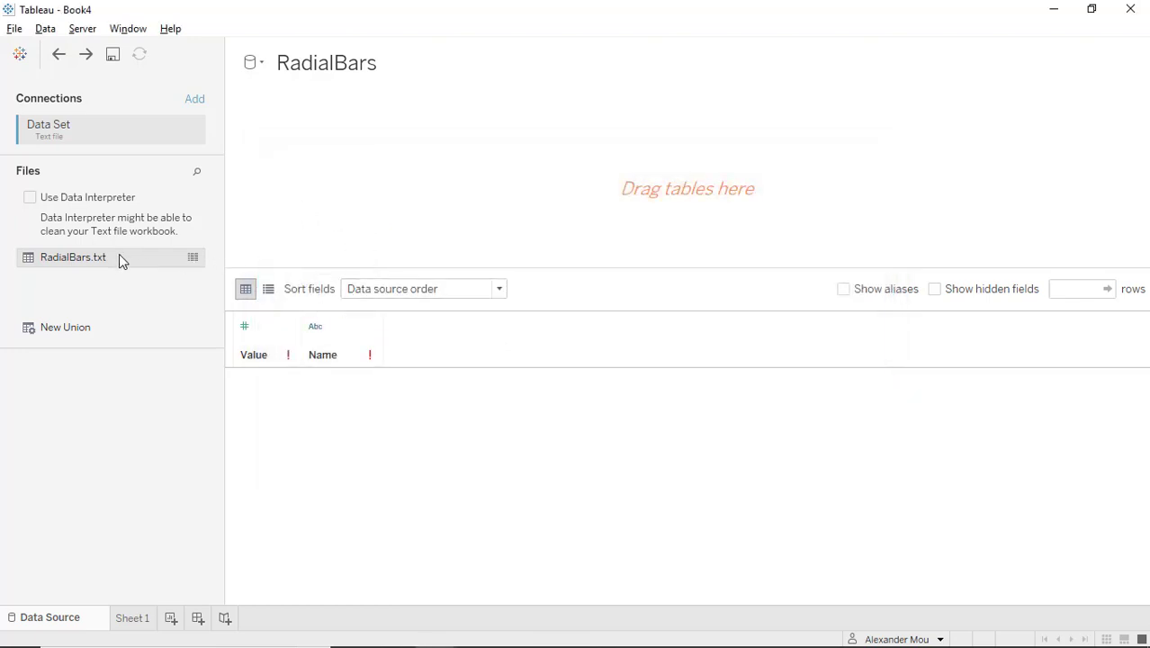
pyautogui.moveTo(72, 256); pyautogui.dragTo(326, 142)
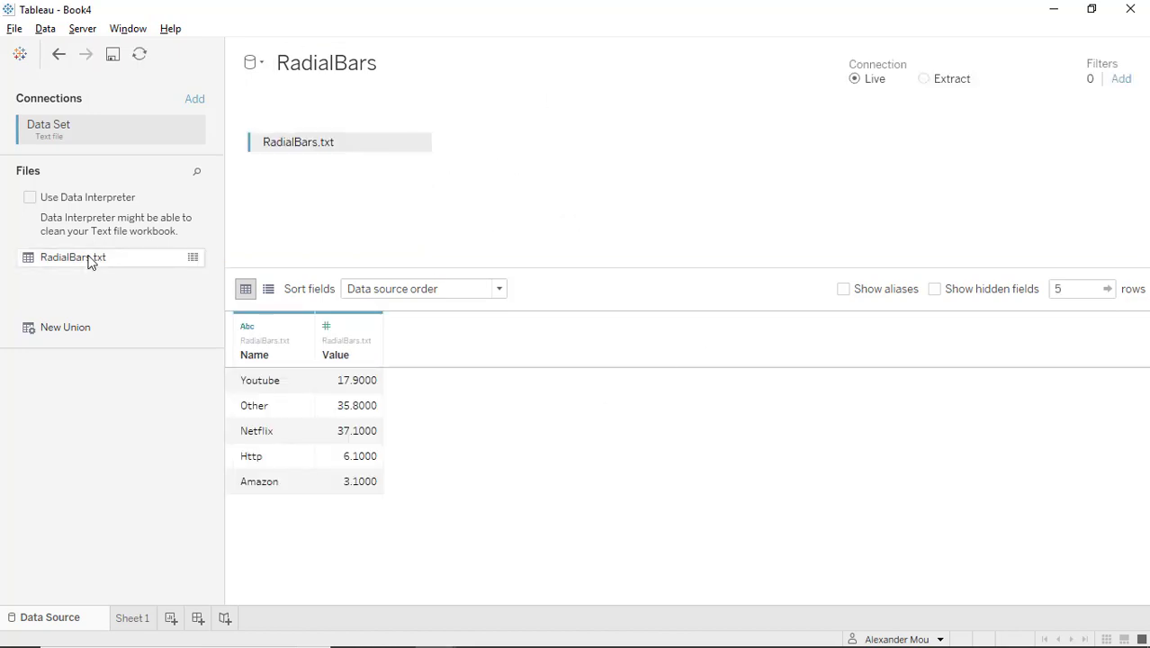
pyautogui.moveTo(72, 255); pyautogui.dragTo(320, 164)
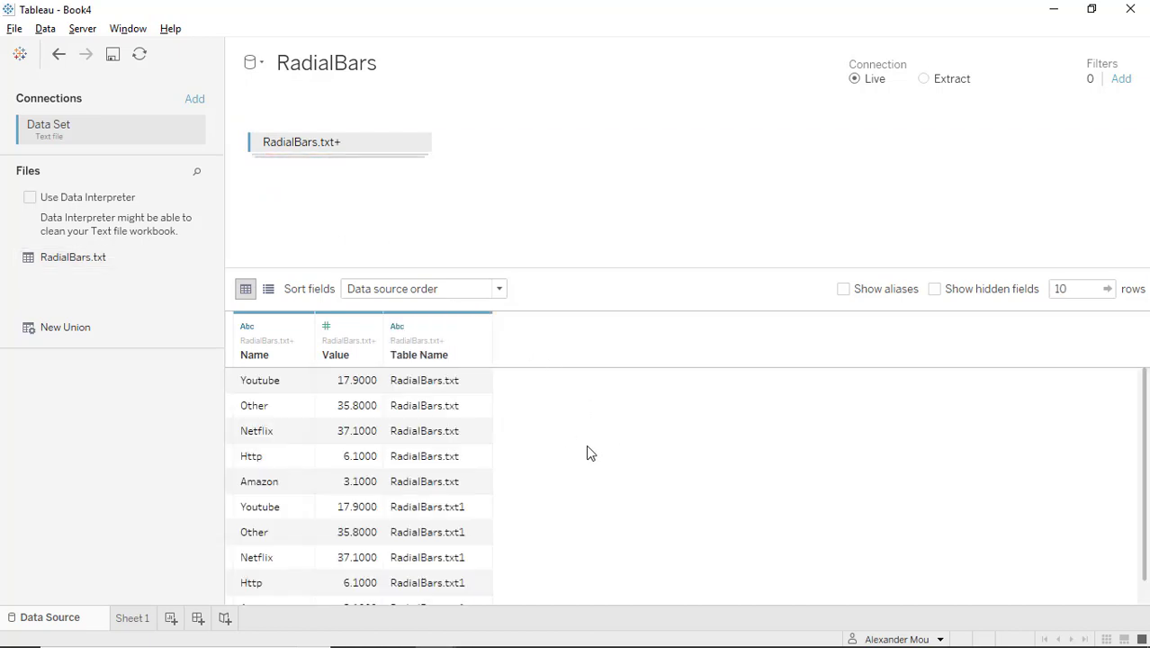
pyautogui.moveTo(441, 355)
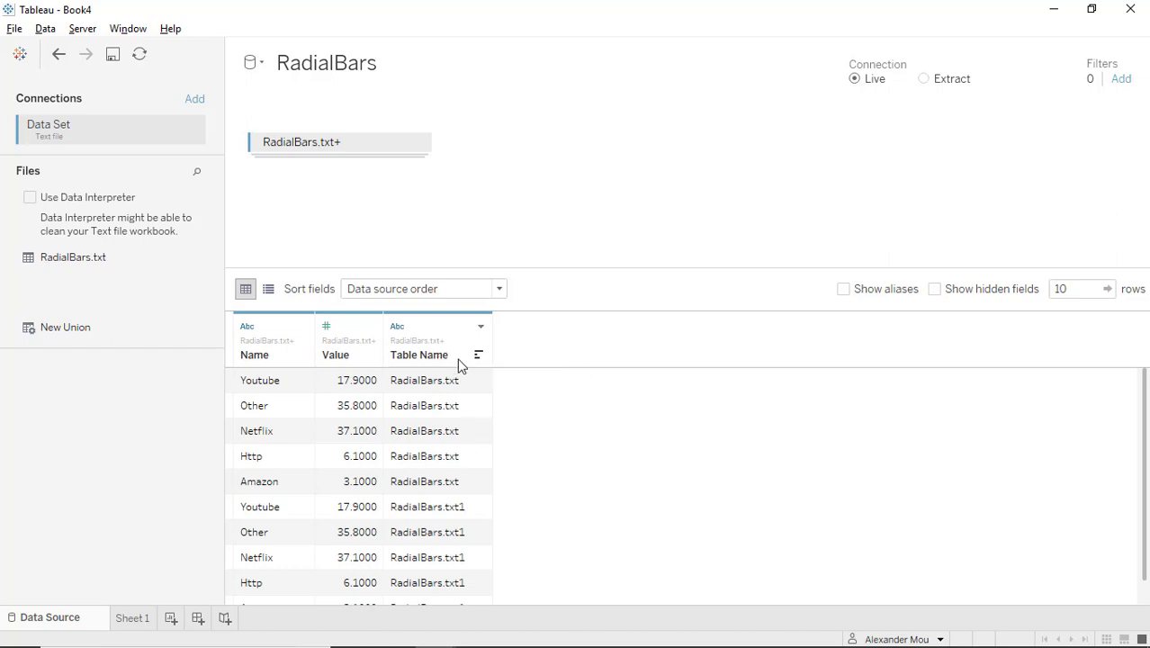
pyautogui.moveTo(477, 503)
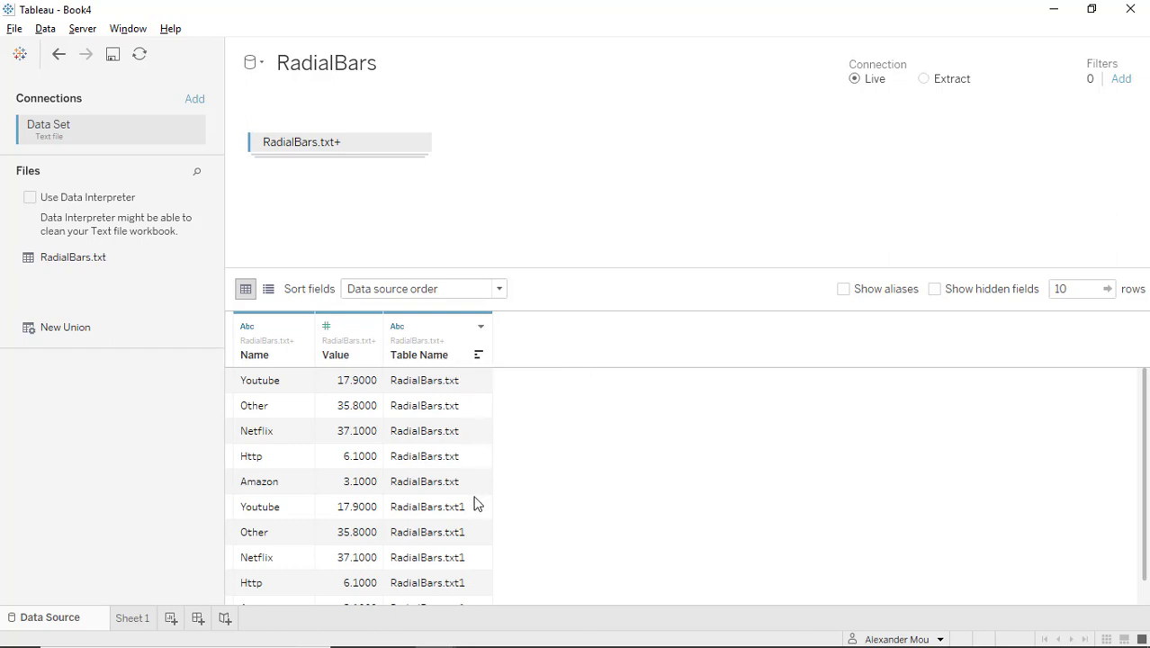
pyautogui.moveTo(476, 513)
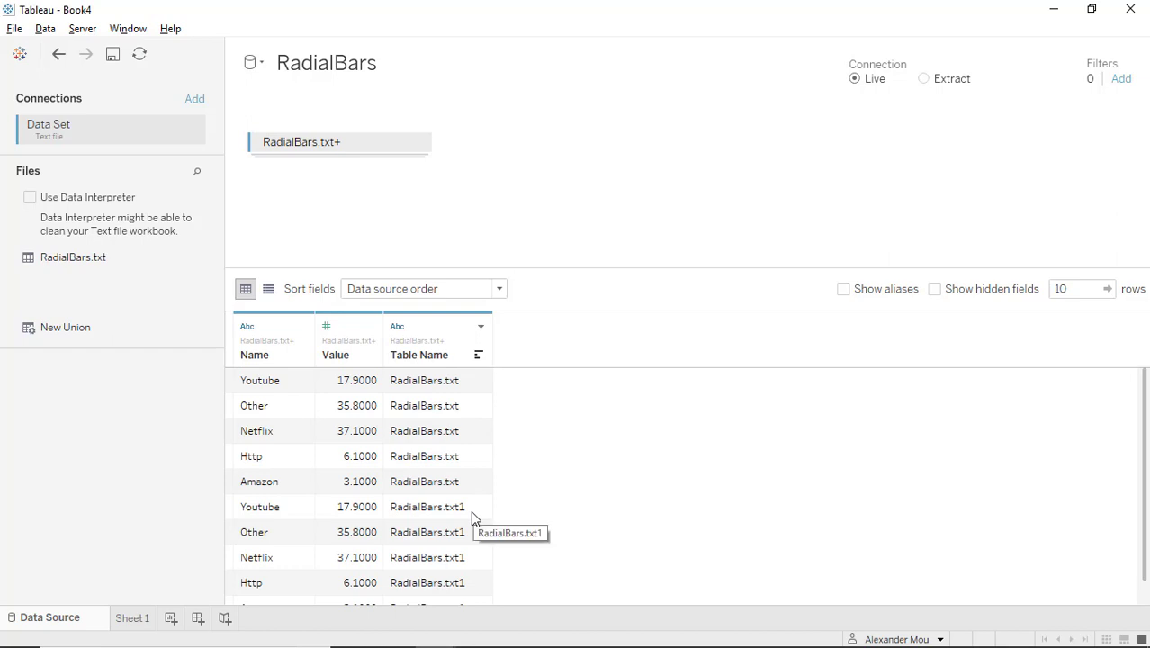
pyautogui.moveTo(554, 503)
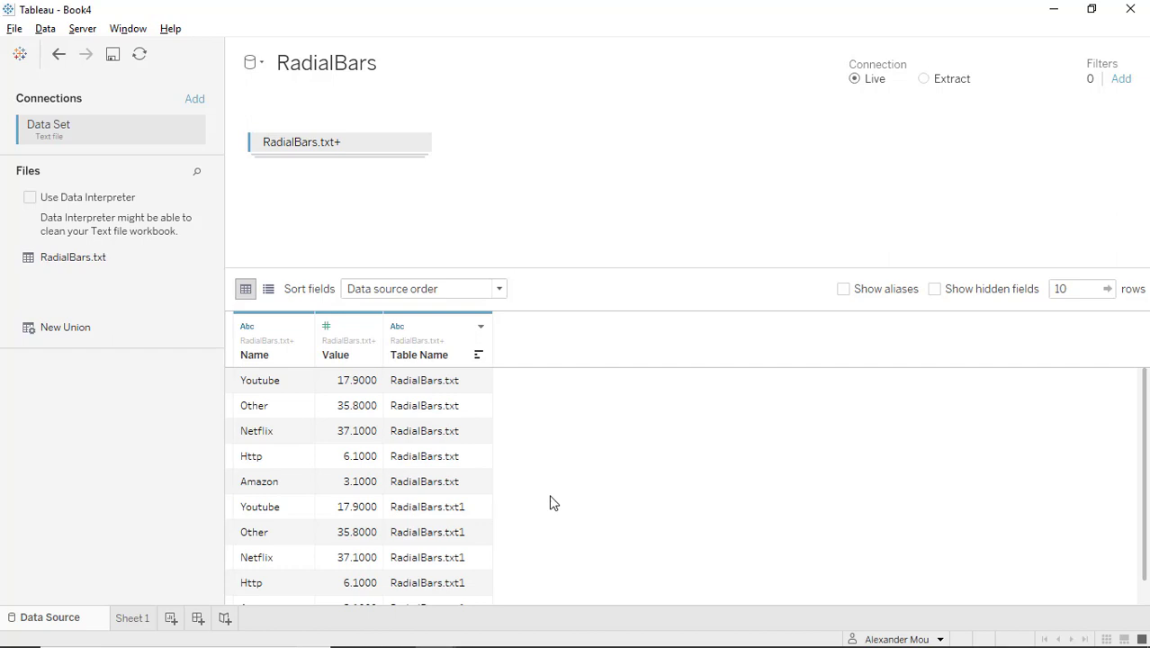
# Step: Add a new worksheet and start a calculated field from Table Name
pyautogui.click(219, 619)
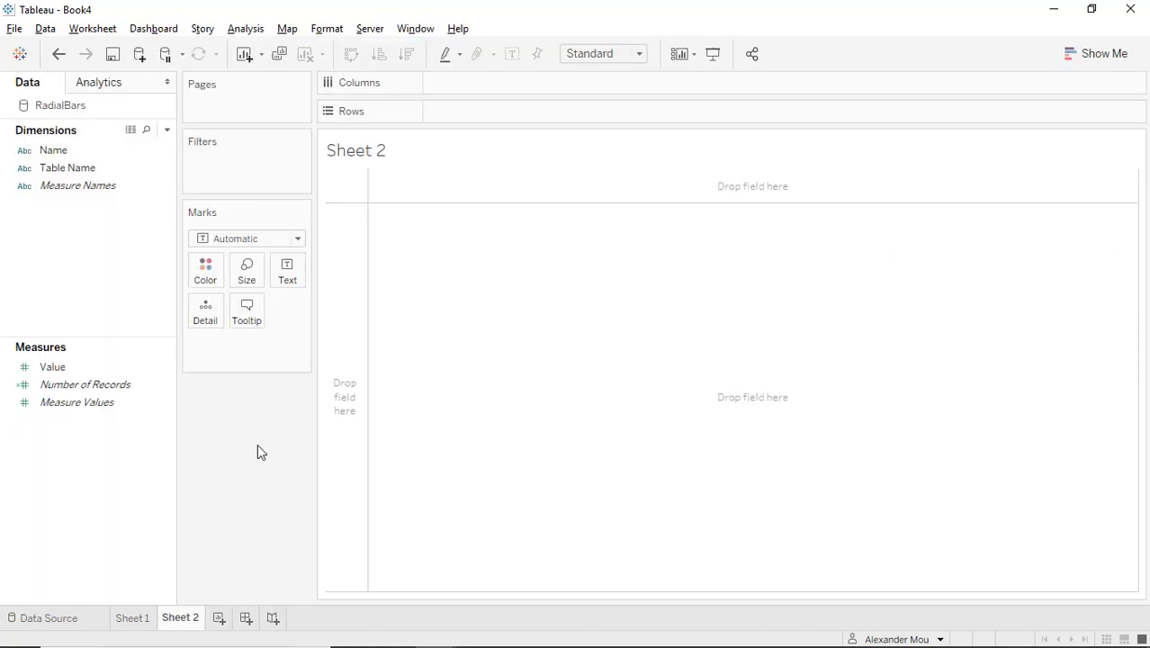
pyautogui.rightClick(67, 169)
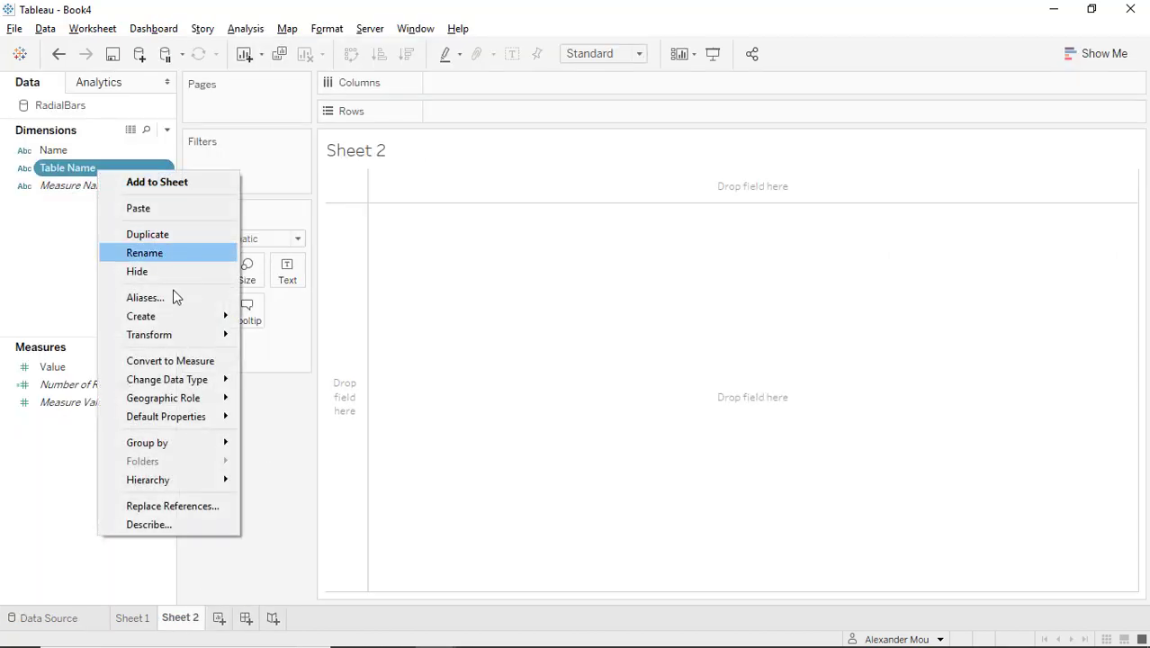
pyautogui.click(140, 317)
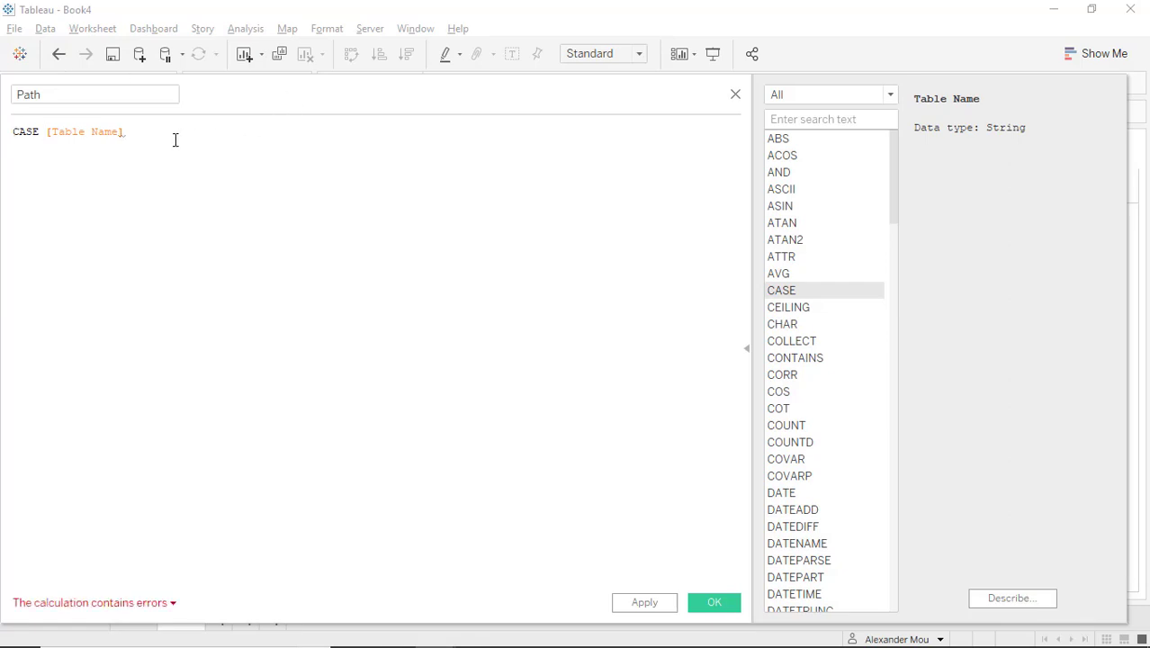
# Step: Write the CASE formula returning 0 or Value*270/max Value and save it as Path
pyautogui.write('WHEN')
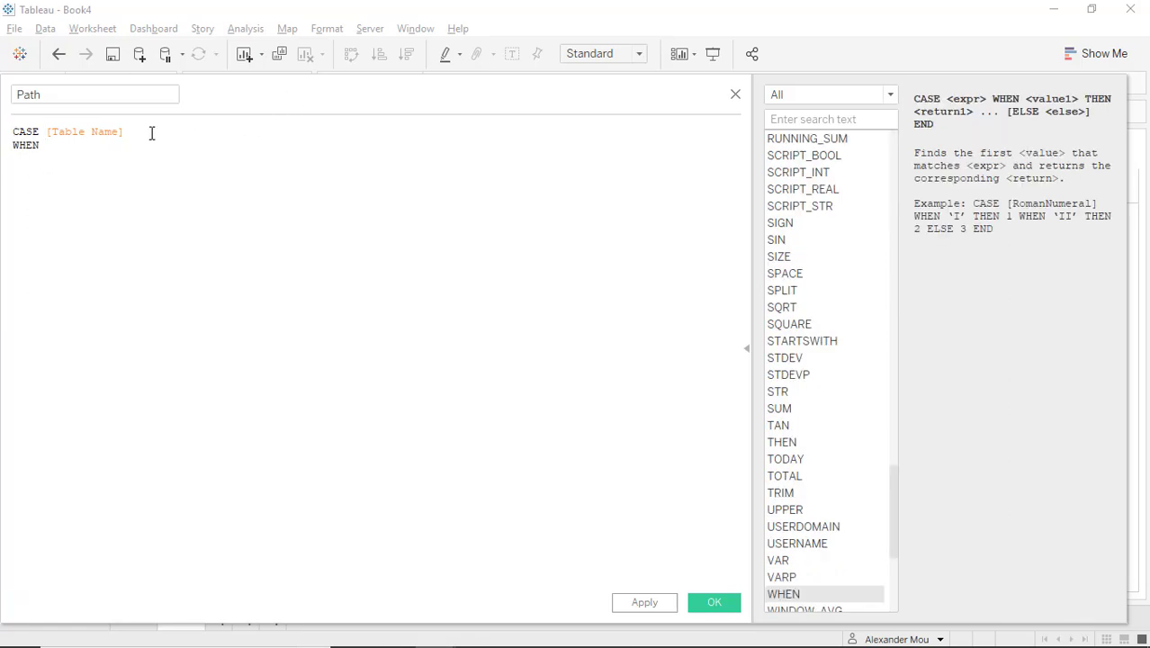
pyautogui.write('{min')
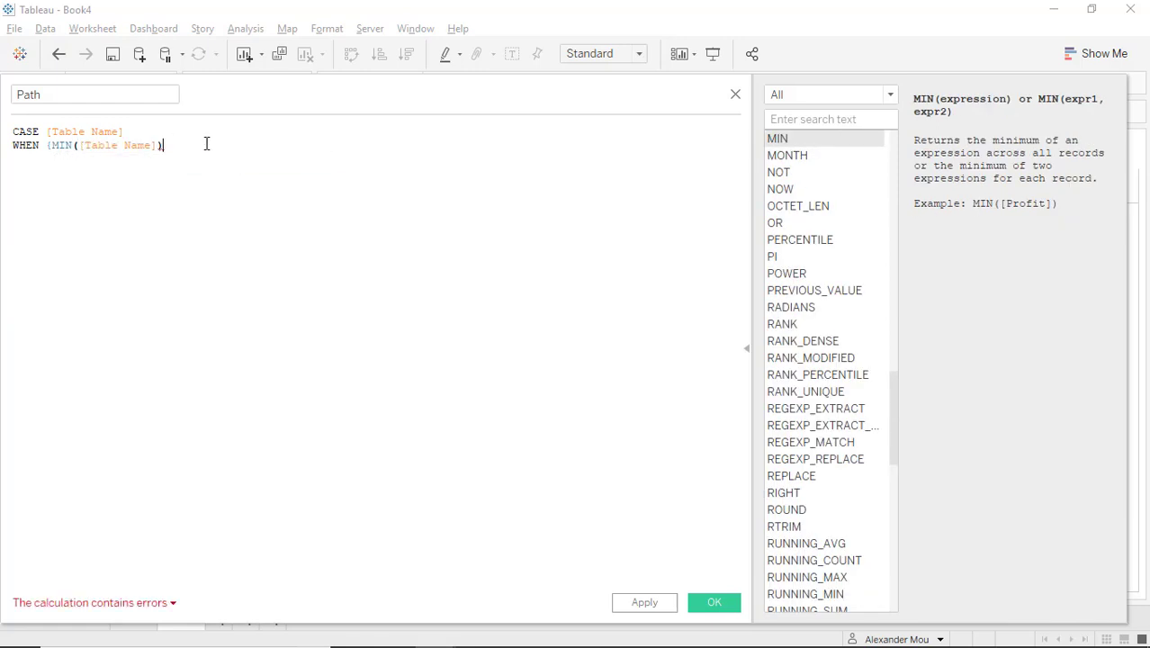
pyautogui.write('} THEN 0')
pyautogui.write('ELSE')
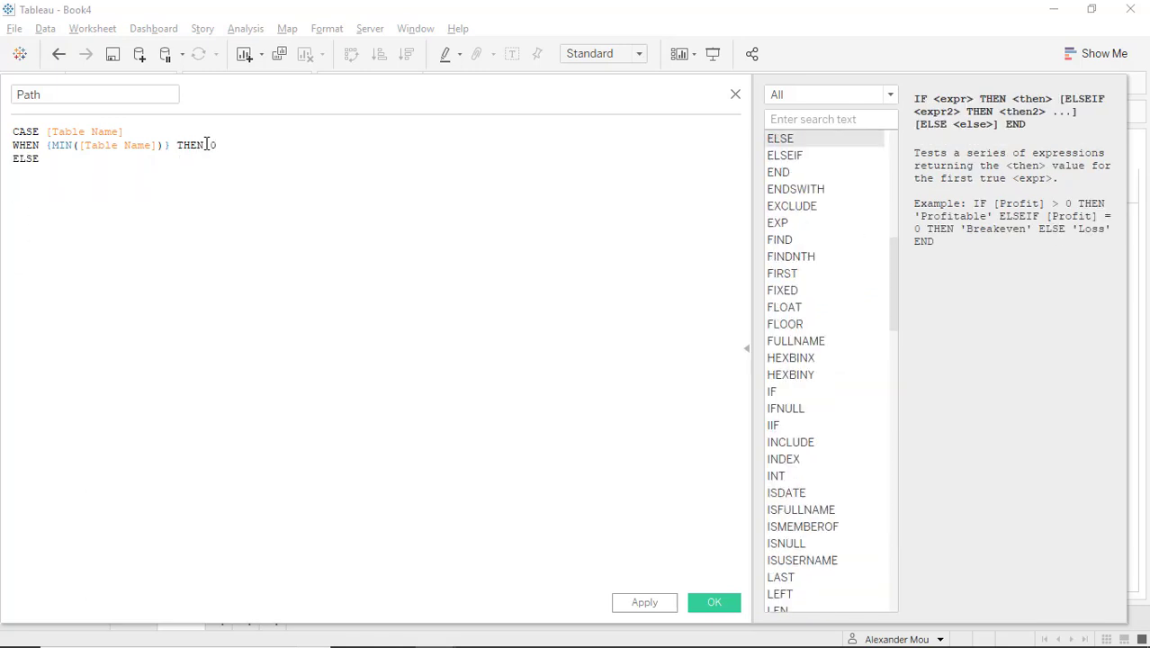
pyautogui.write('[Value]')
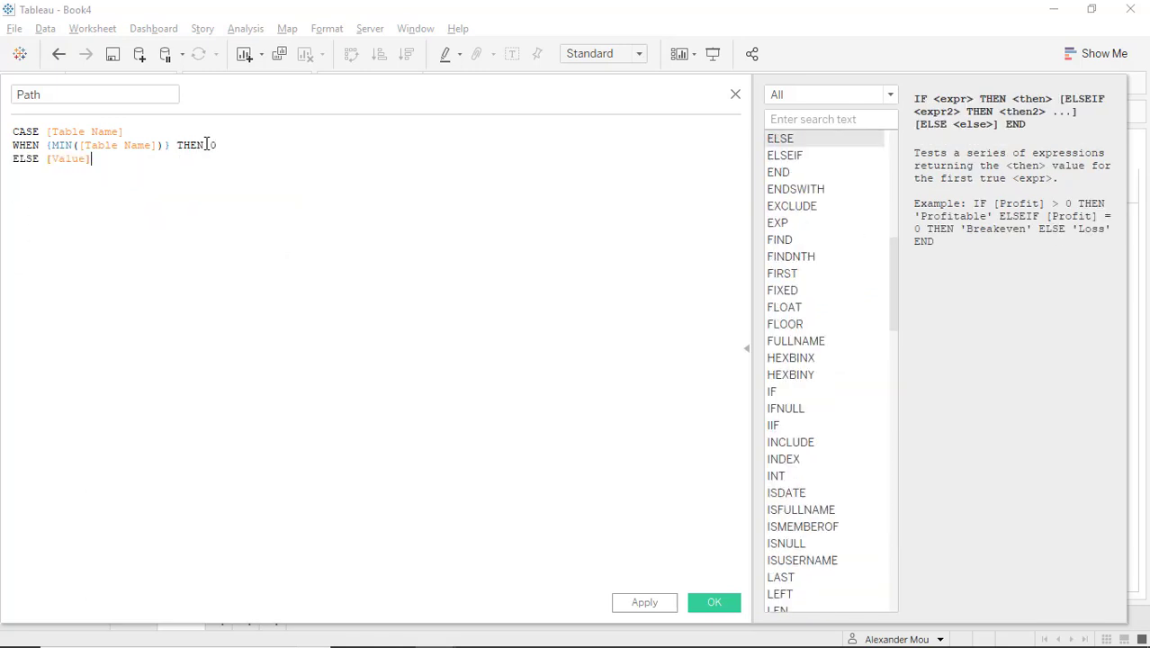
pyautogui.write('*27')
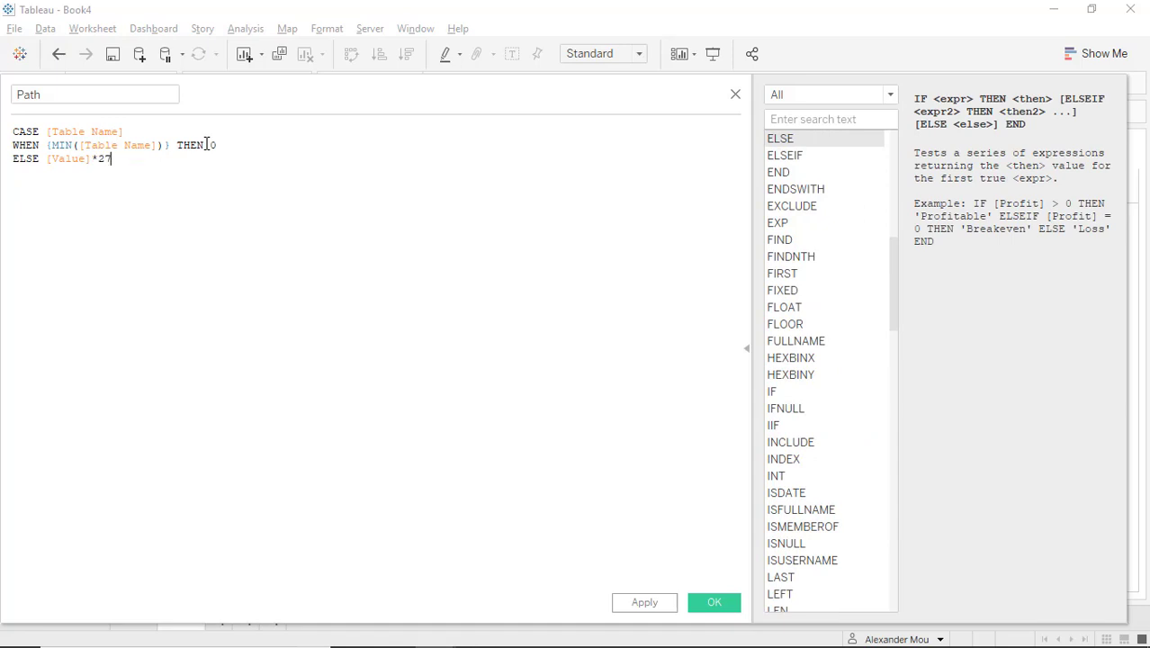
pyautogui.write('0/')
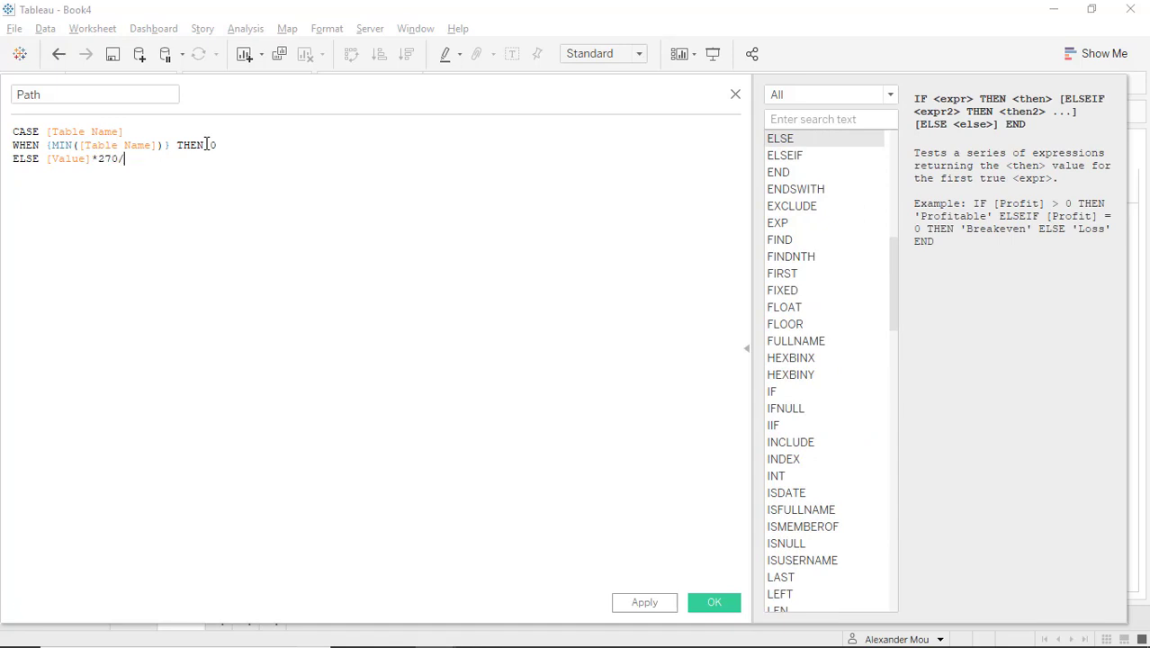
pyautogui.write('{ma')
pyautogui.write('END')
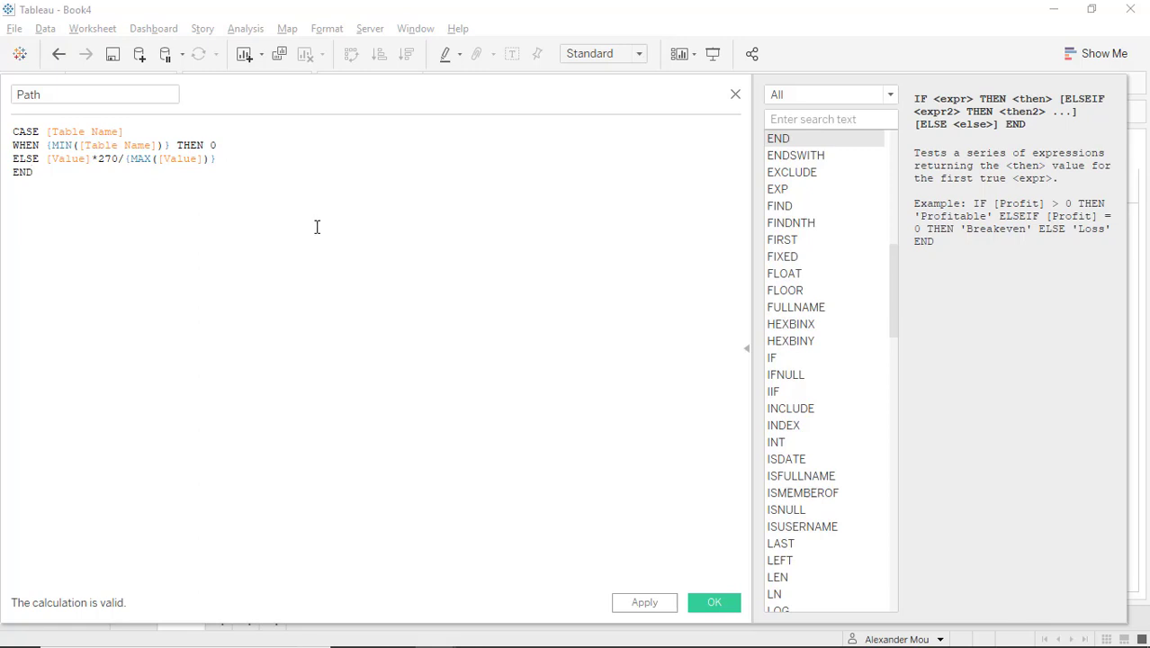
pyautogui.click(32, 173)
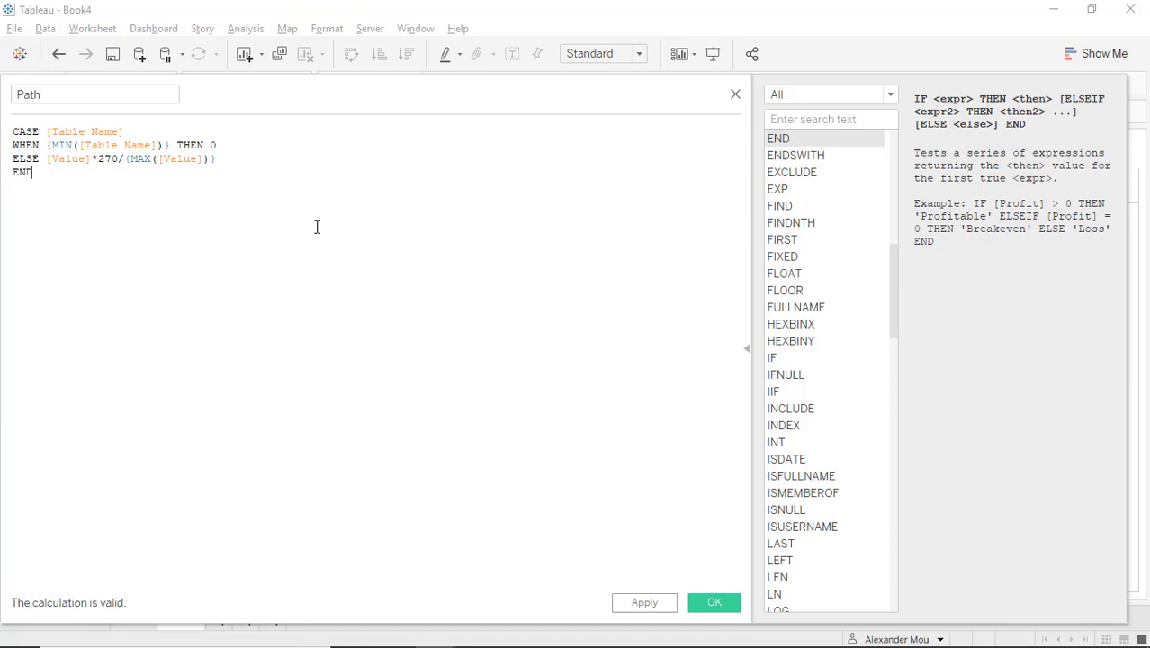
pyautogui.click(712, 601)
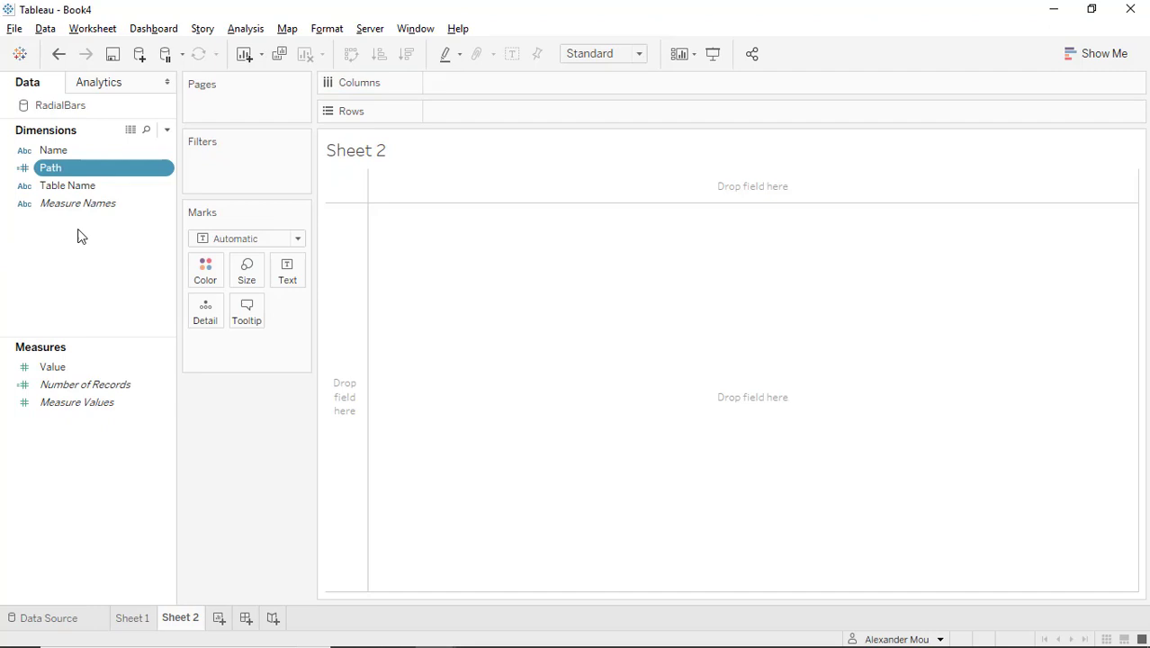
# Step: Create a Path (bin) field from Path with bin size 1
pyautogui.rightClick(50, 168)
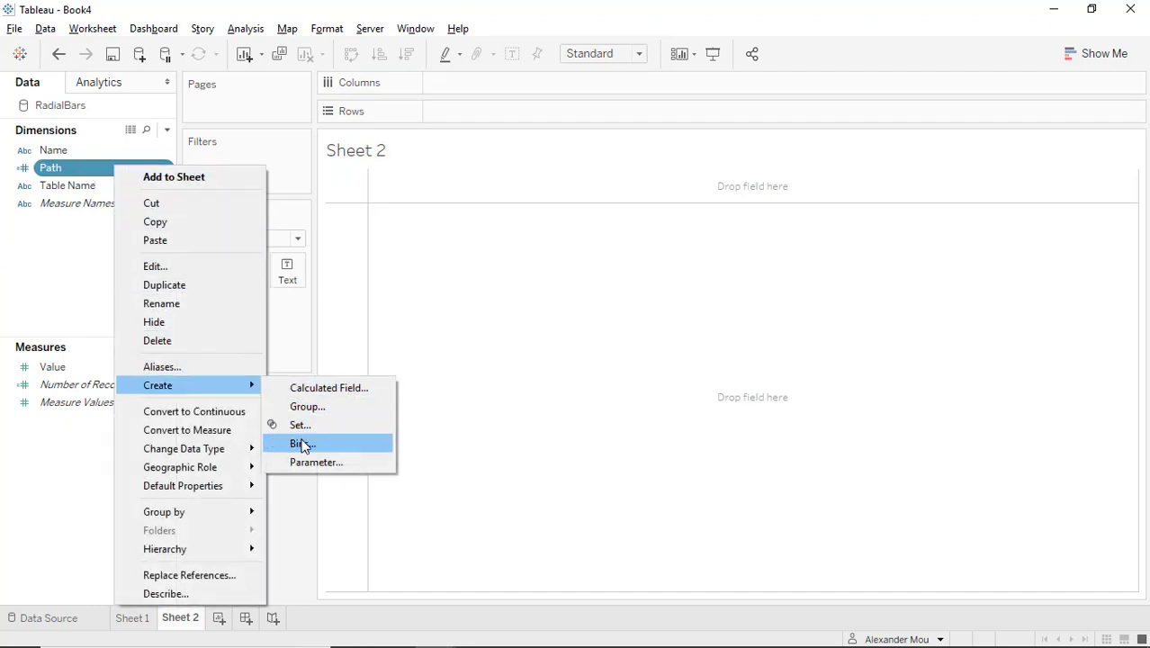
pyautogui.click(300, 443)
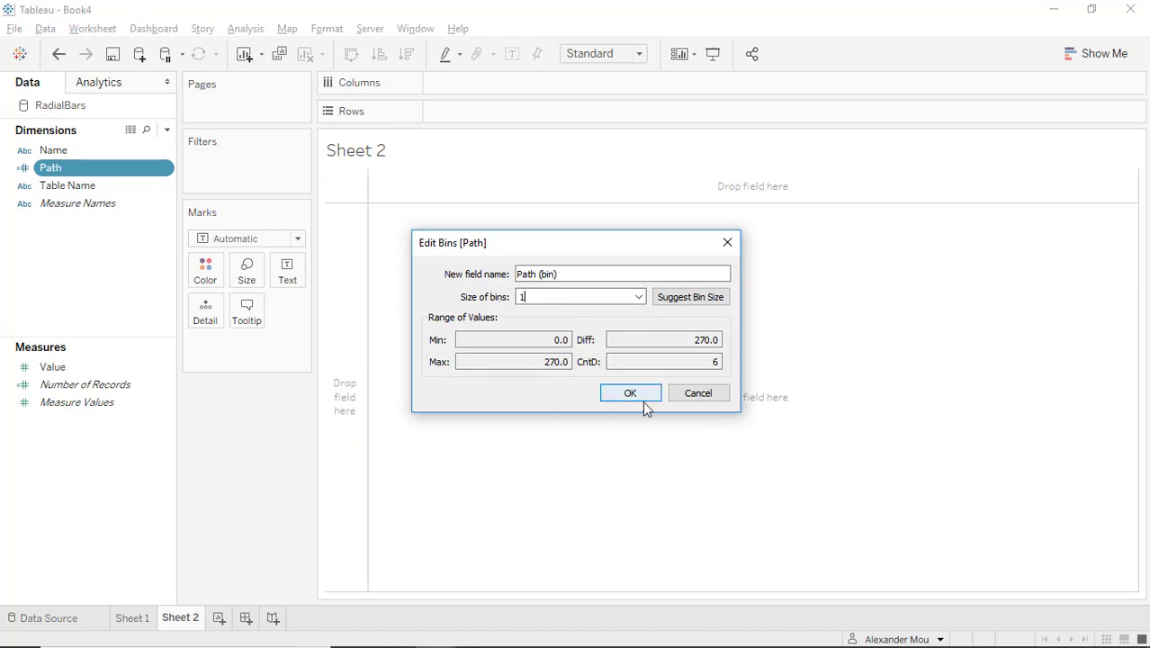
pyautogui.click(630, 392)
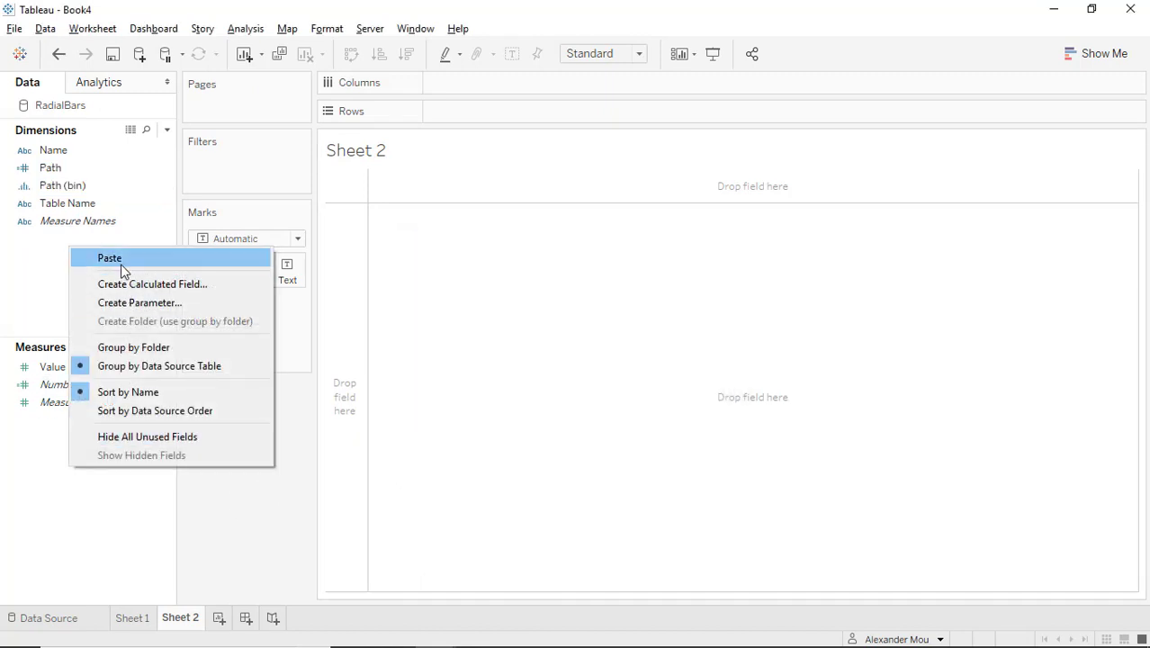
# Step: Create a Pi calculated field holding 3.141926
pyautogui.click(151, 285)
pyautogui.write('3')
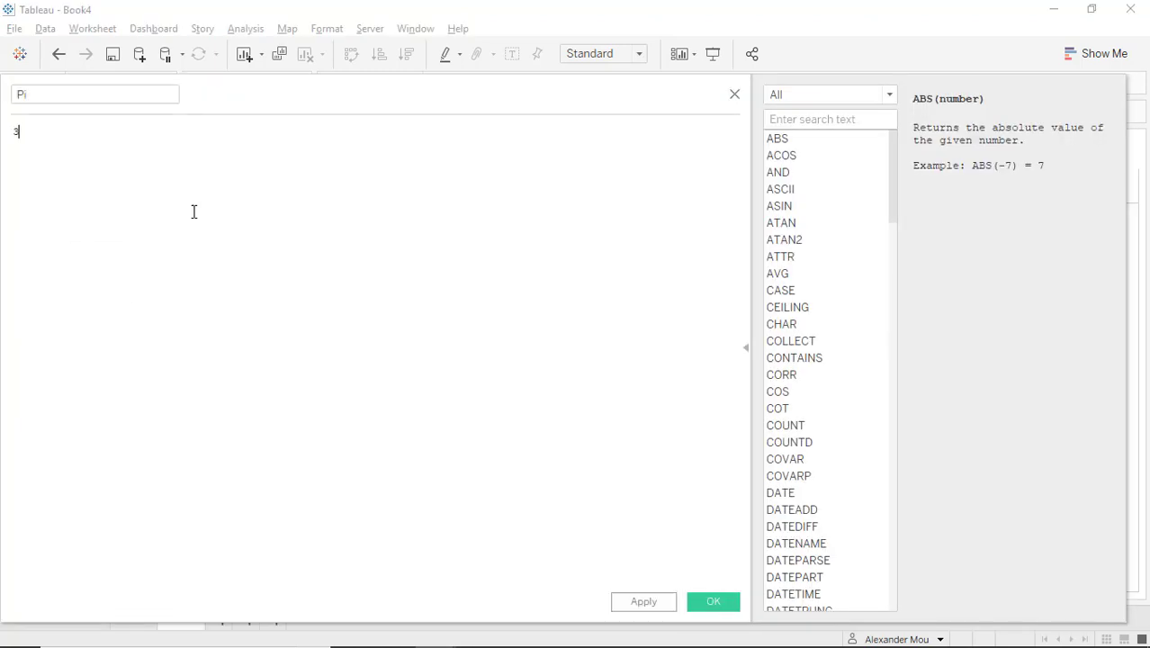
pyautogui.write('.1419')
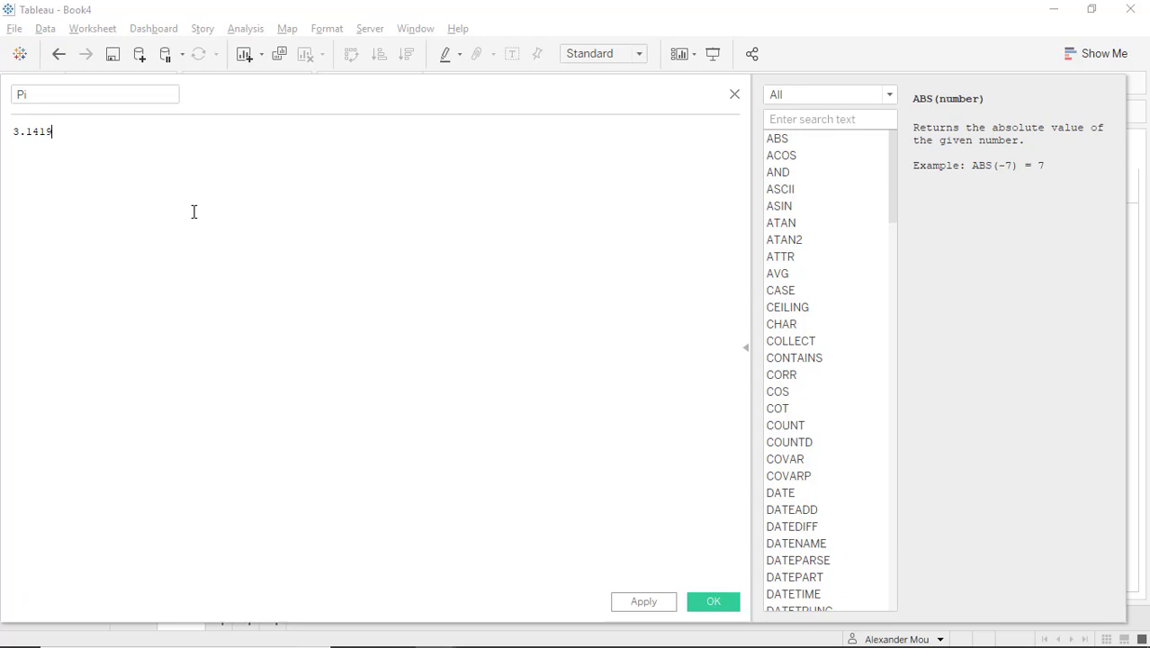
pyautogui.write('26')
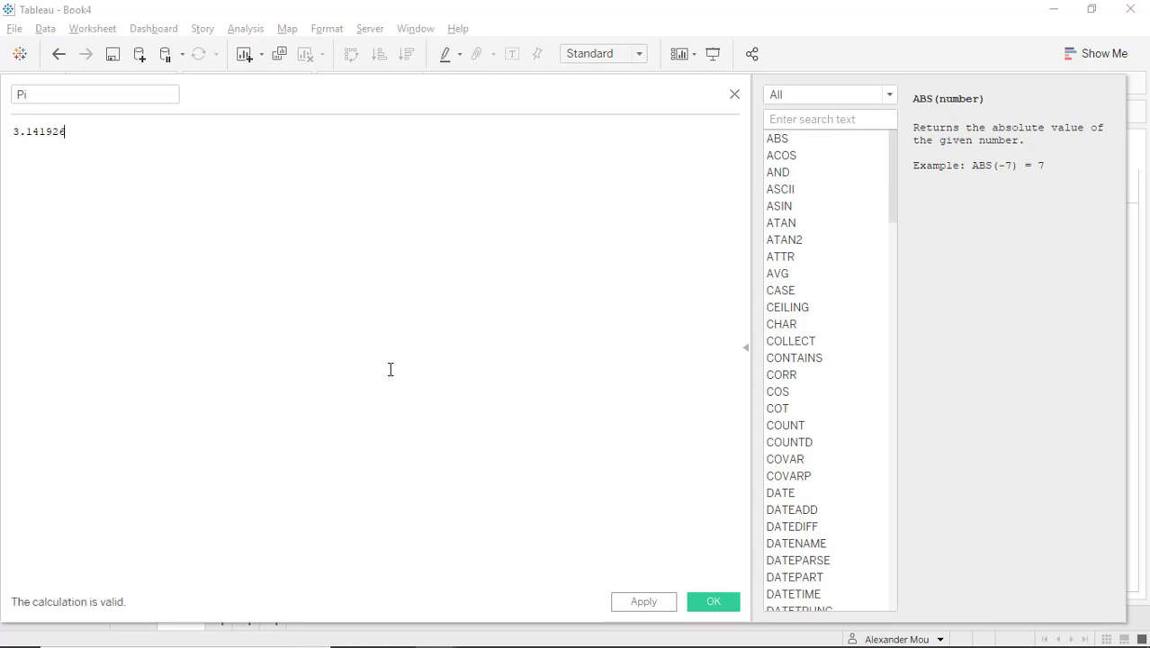
pyautogui.click(713, 601)
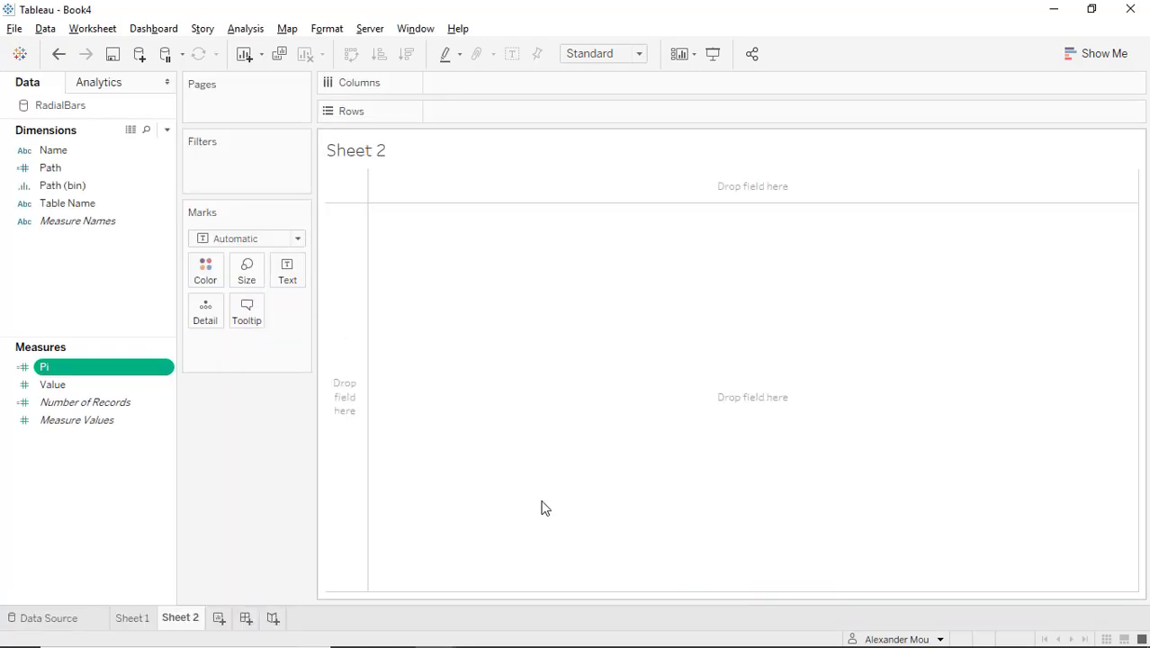
pyautogui.moveTo(153, 373)
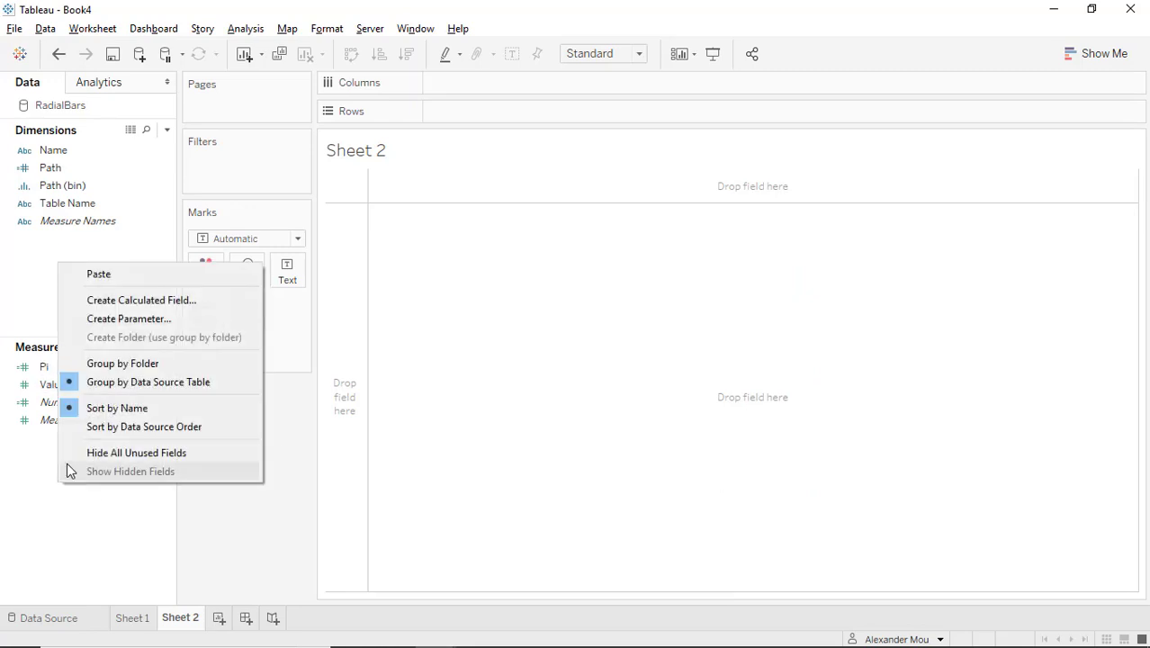
# Step: Create a Rank field as RANK_UNIQUE(-SUM([Value])) computed along Name
pyautogui.click(141, 299)
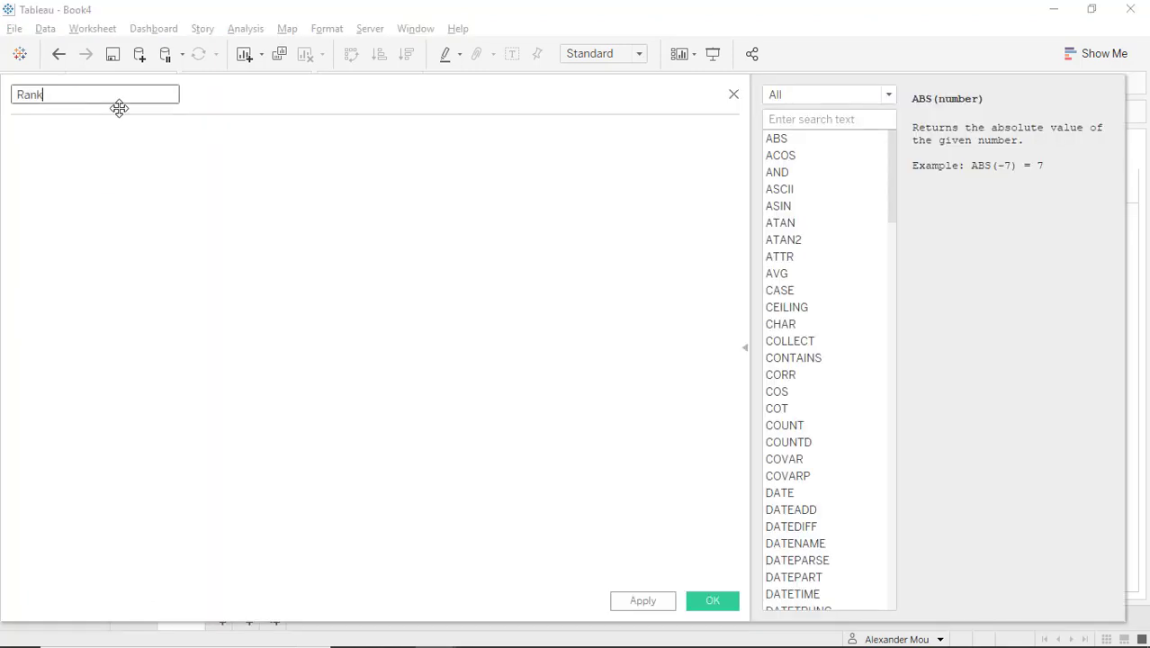
pyautogui.write('rank')
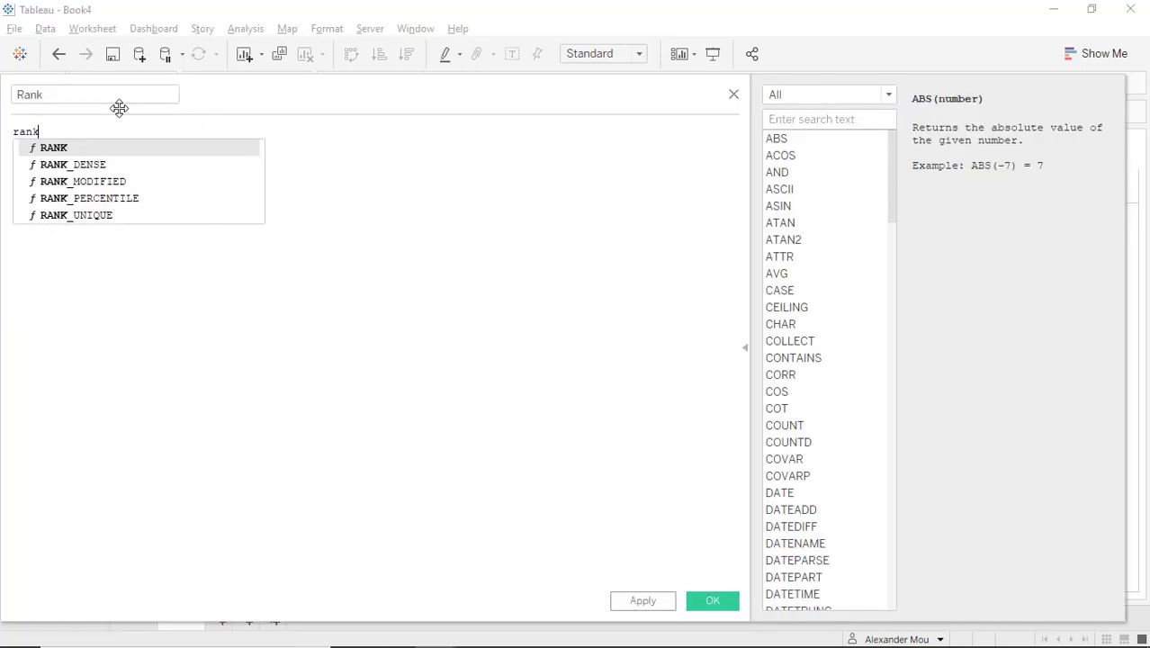
pyautogui.click(75, 215)
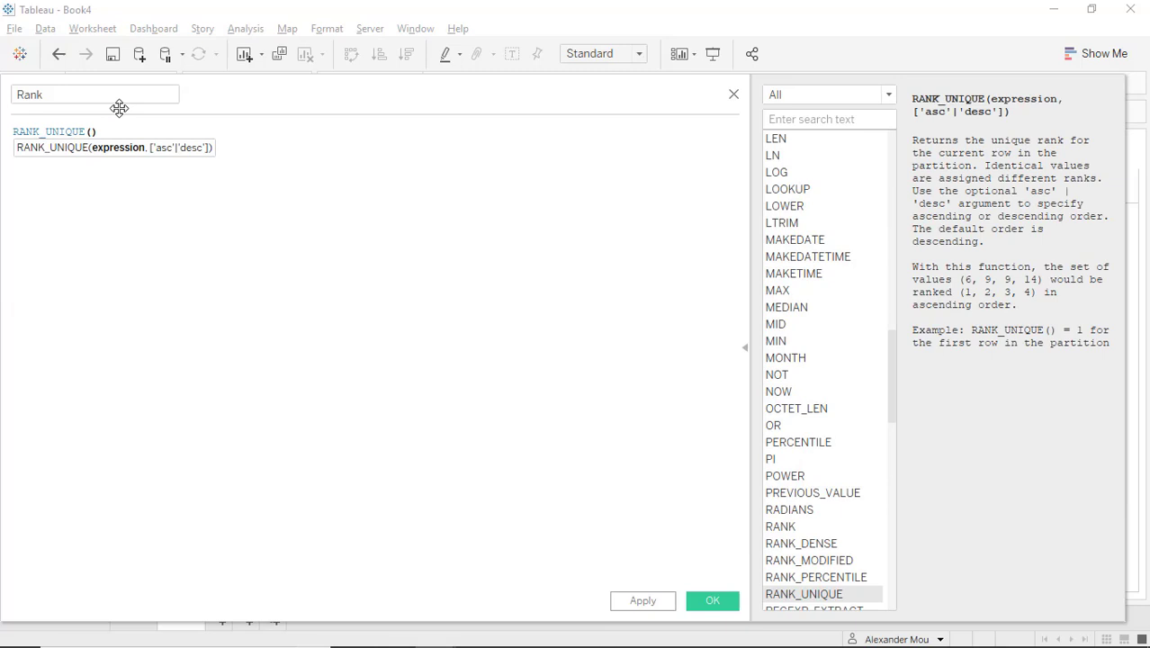
pyautogui.write('-sum')
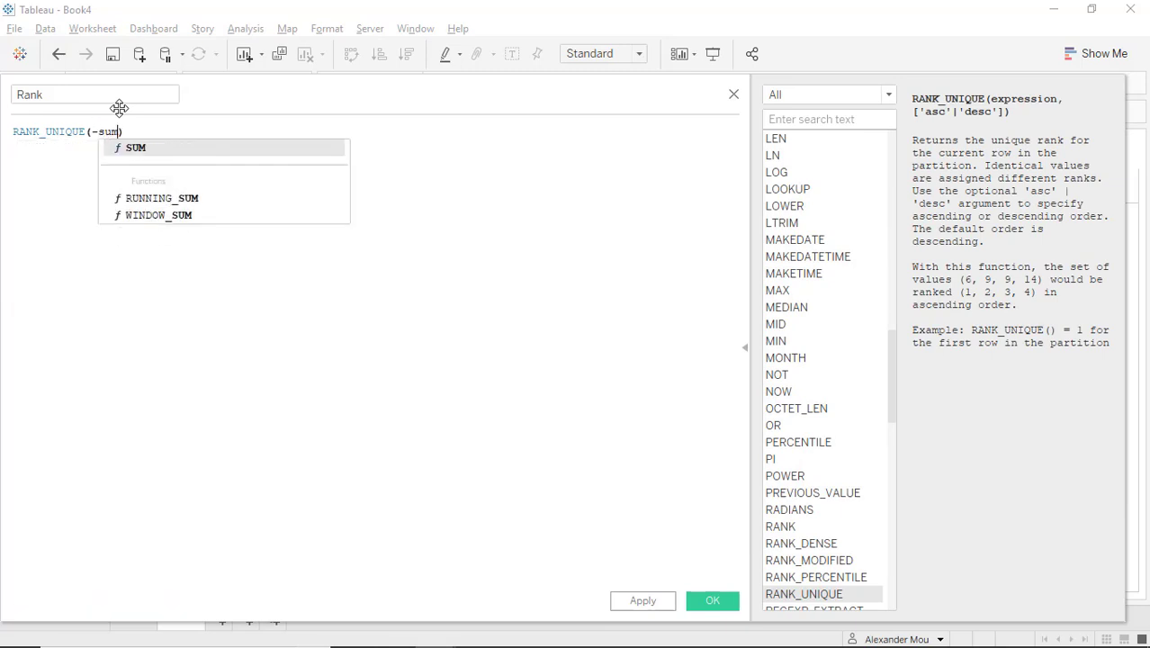
pyautogui.write('(va')
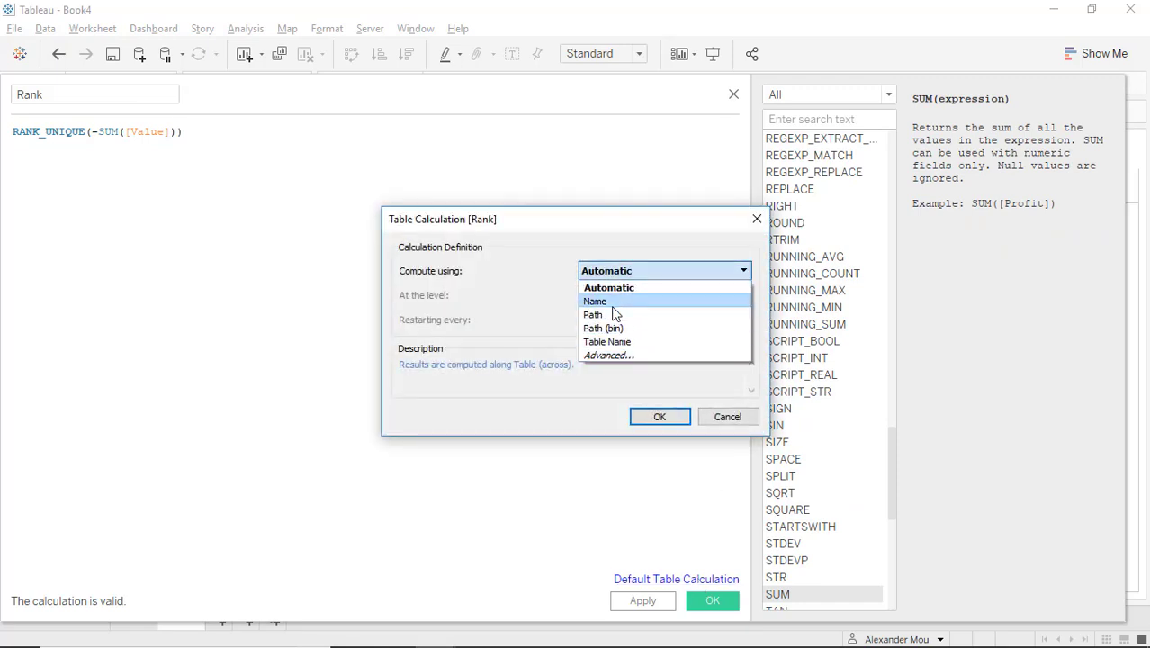
pyautogui.click(595, 301)
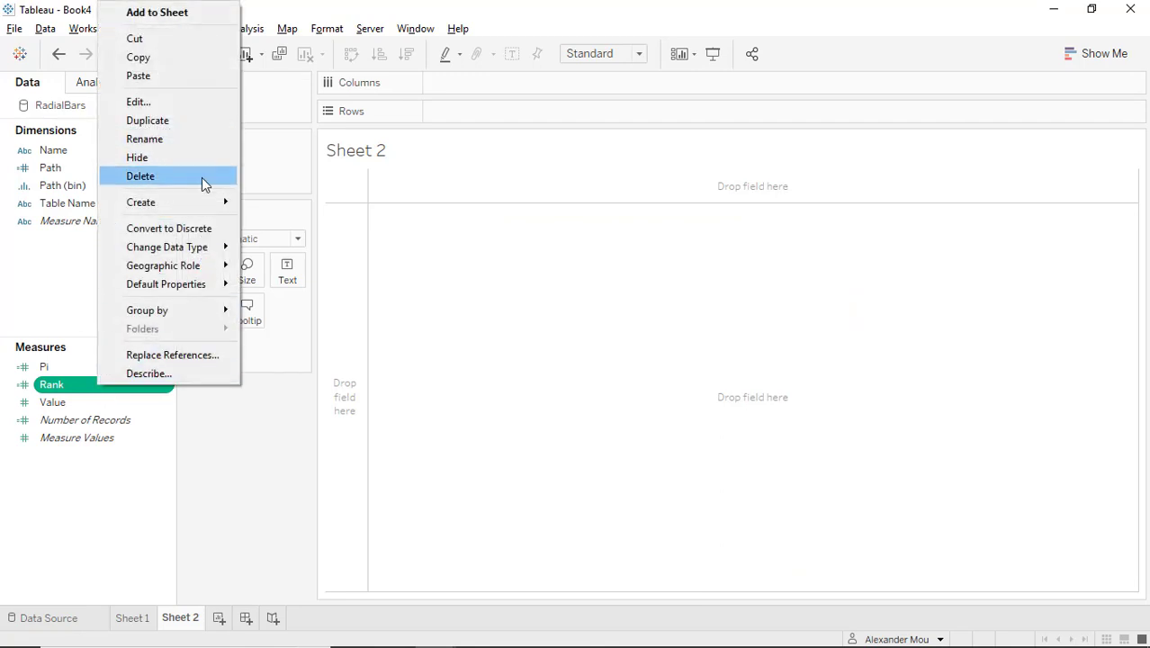
# Step: Create a Rank Max field wrapping Rank in WINDOW_MAX
pyautogui.click(138, 101)
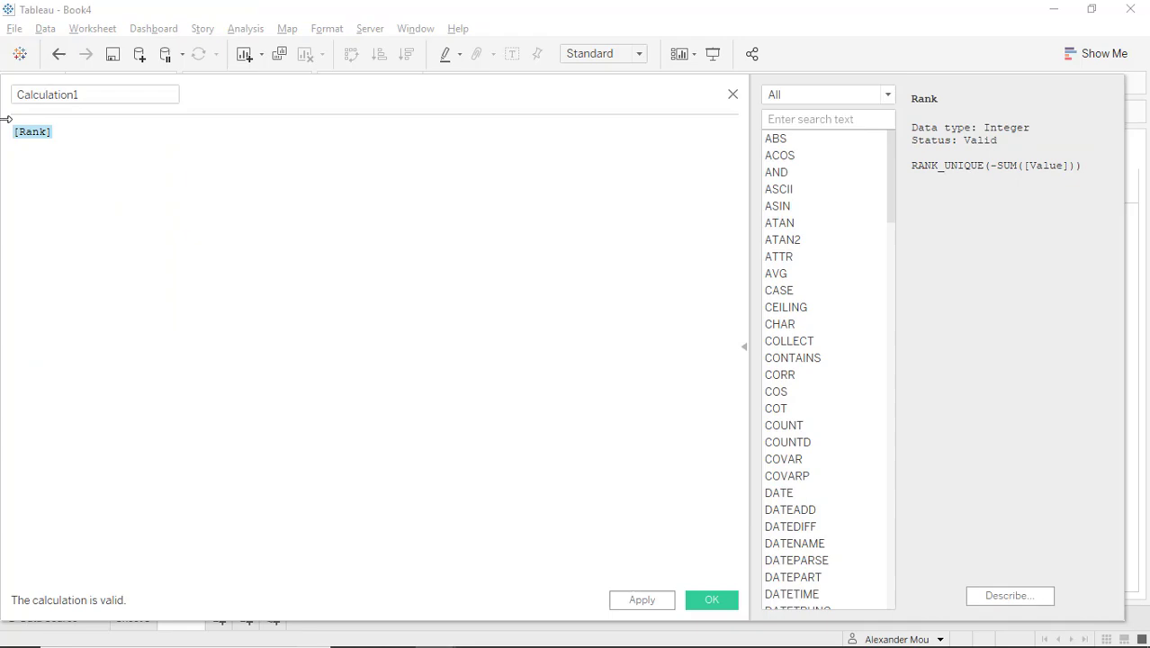
pyautogui.scroll(-3)
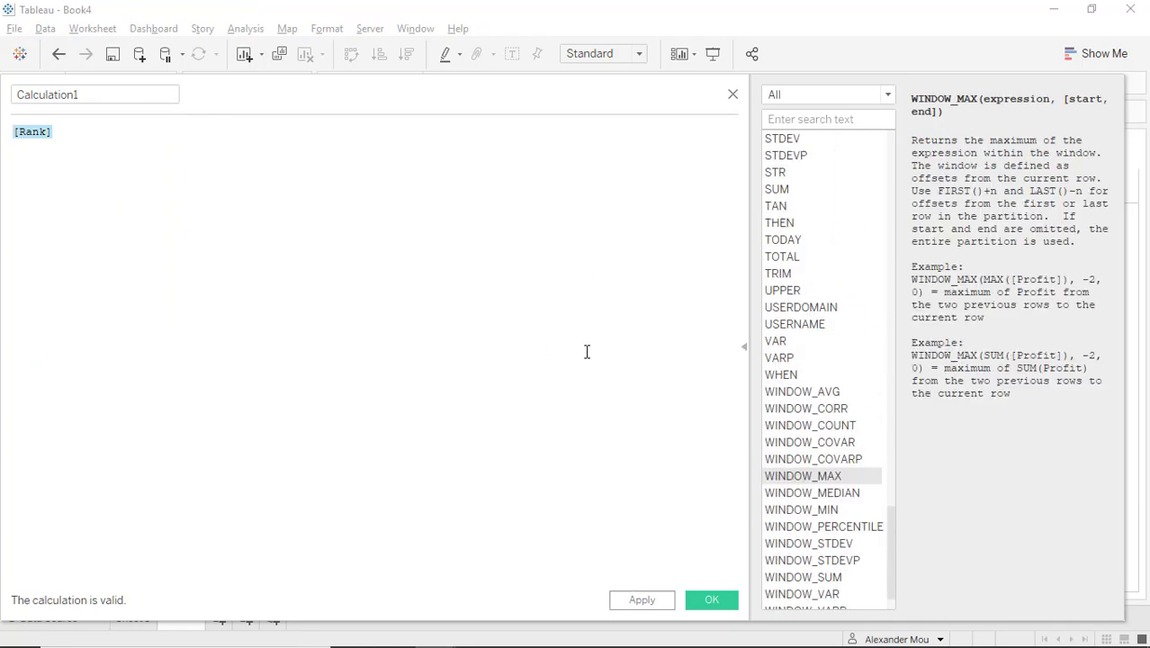
pyautogui.doubleClick(803, 475)
pyautogui.write('Rank')
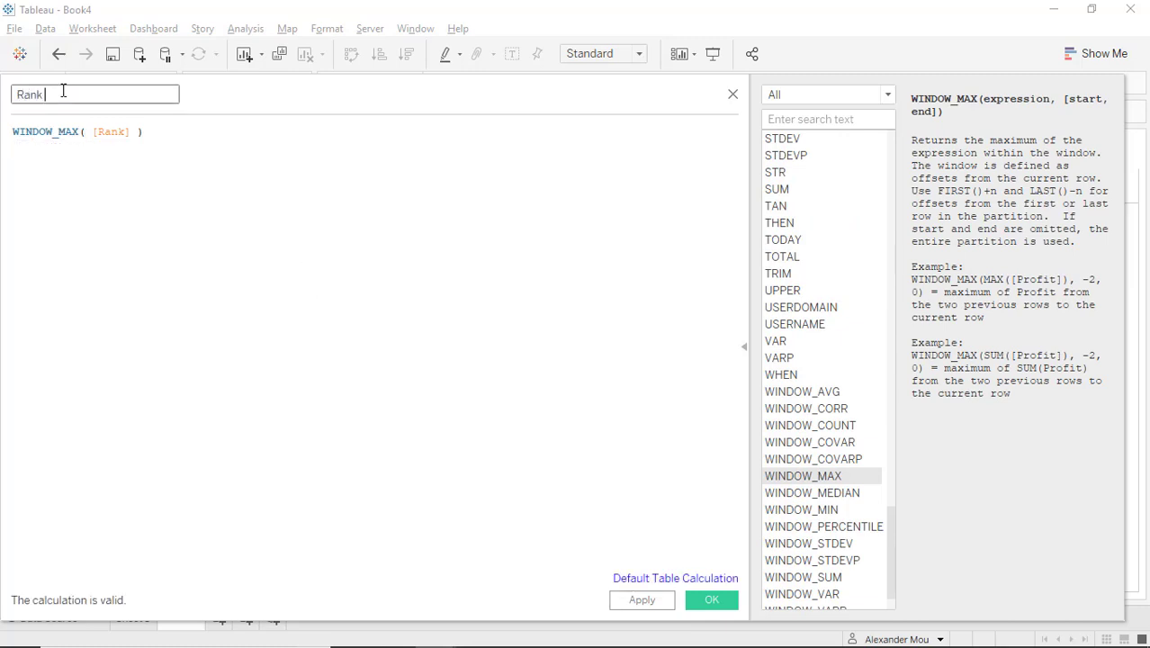
pyautogui.write('Max')
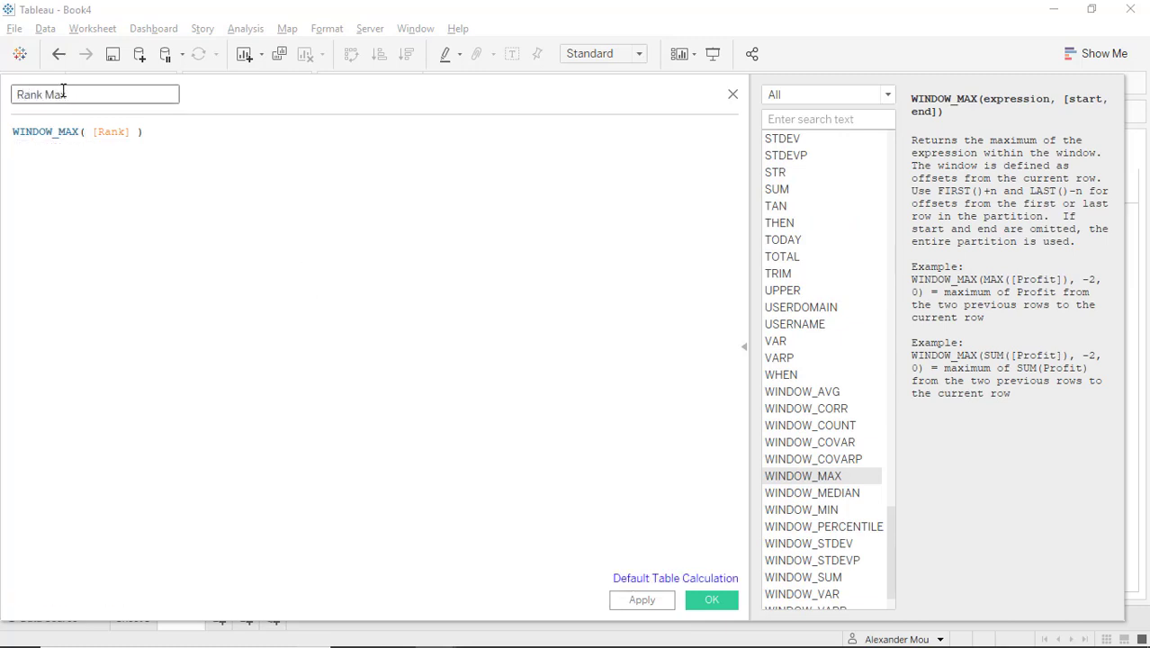
# Step: Set its default table calculation to compute along Path (bin) and save the field
pyautogui.click(675, 578)
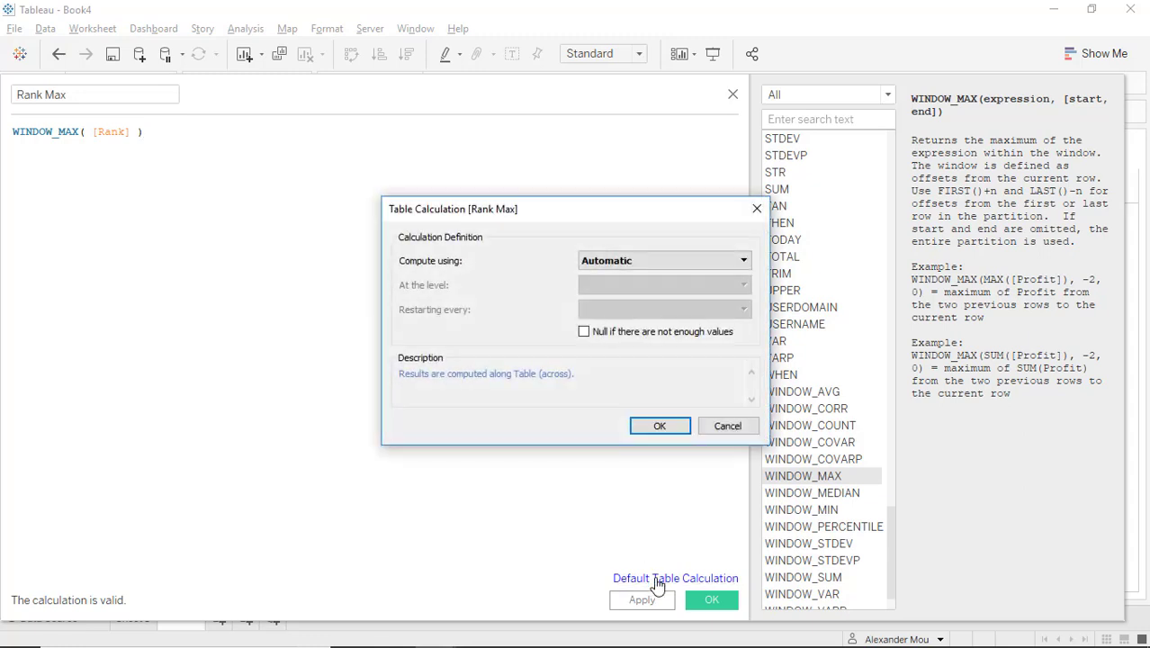
pyautogui.click(742, 260)
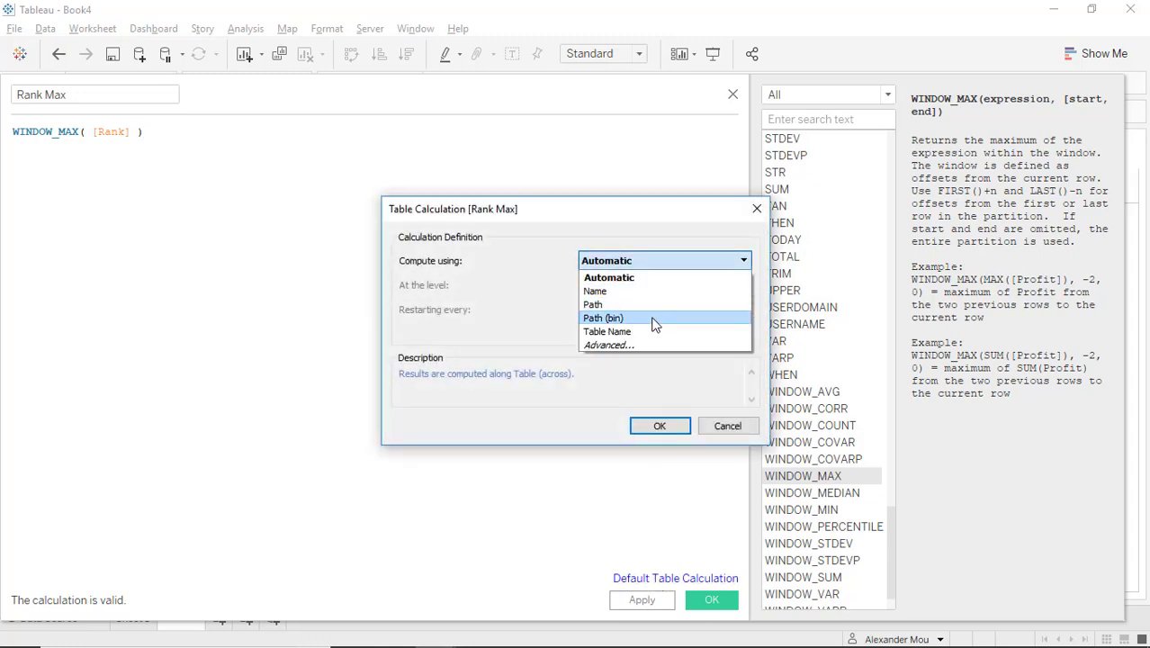
pyautogui.click(603, 316)
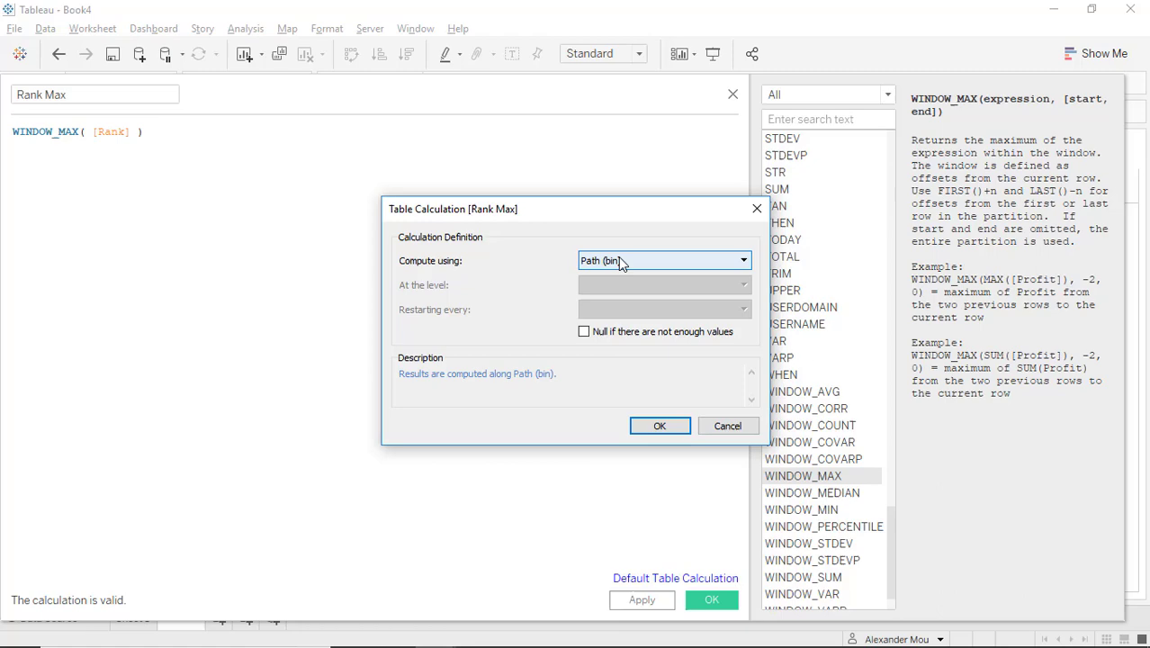
pyautogui.click(659, 425)
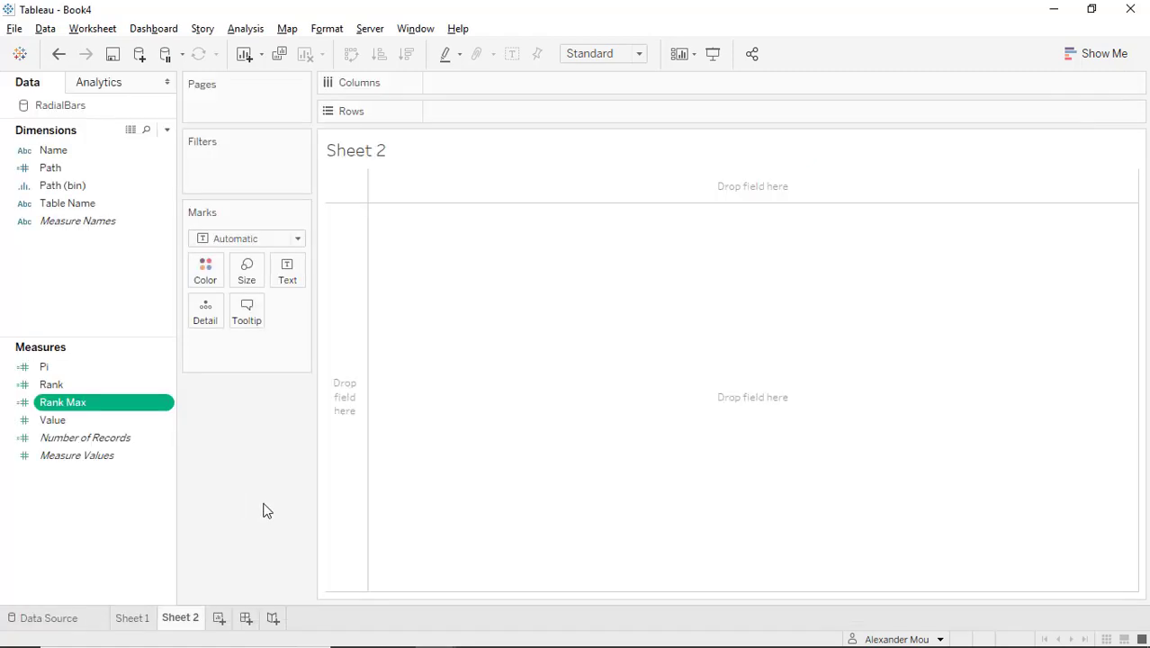
pyautogui.click(133, 617)
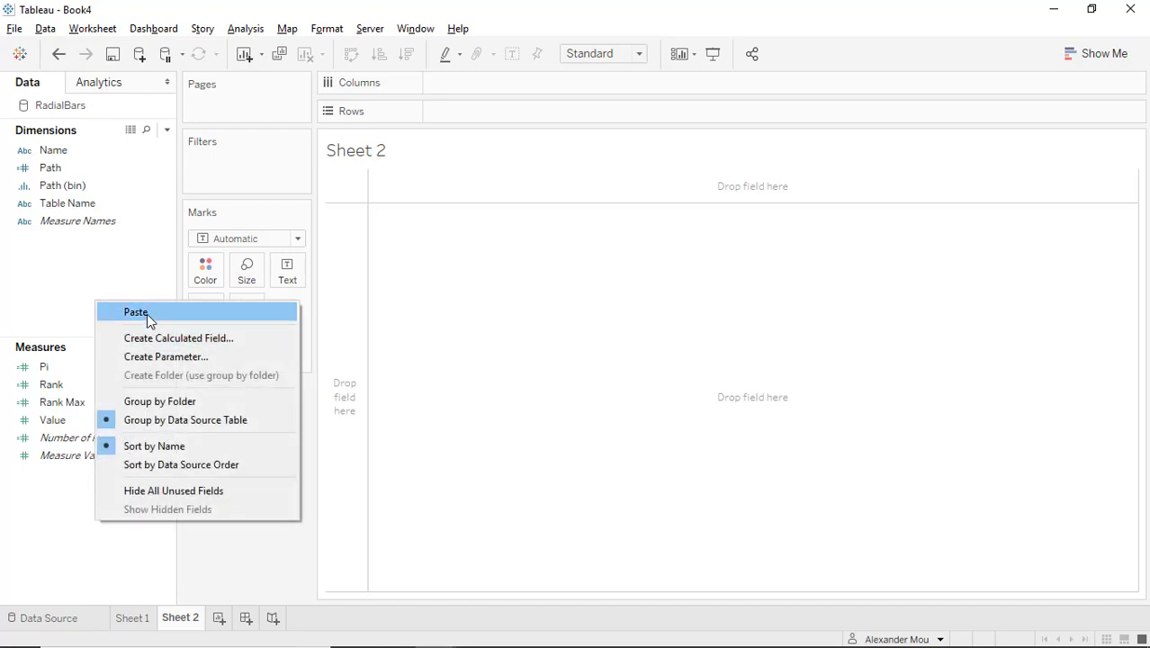
# Step: Paste the X and Y cosine/sine fields into the data pane and check the Y calculation
pyautogui.click(135, 312)
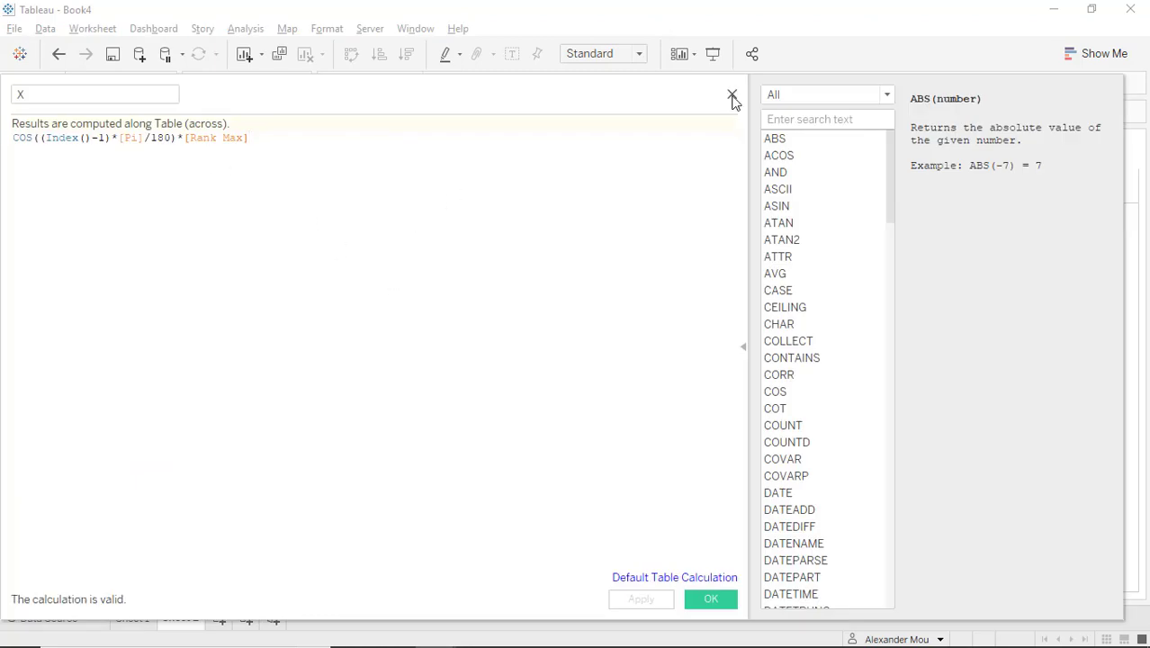
pyautogui.rightClick(44, 454)
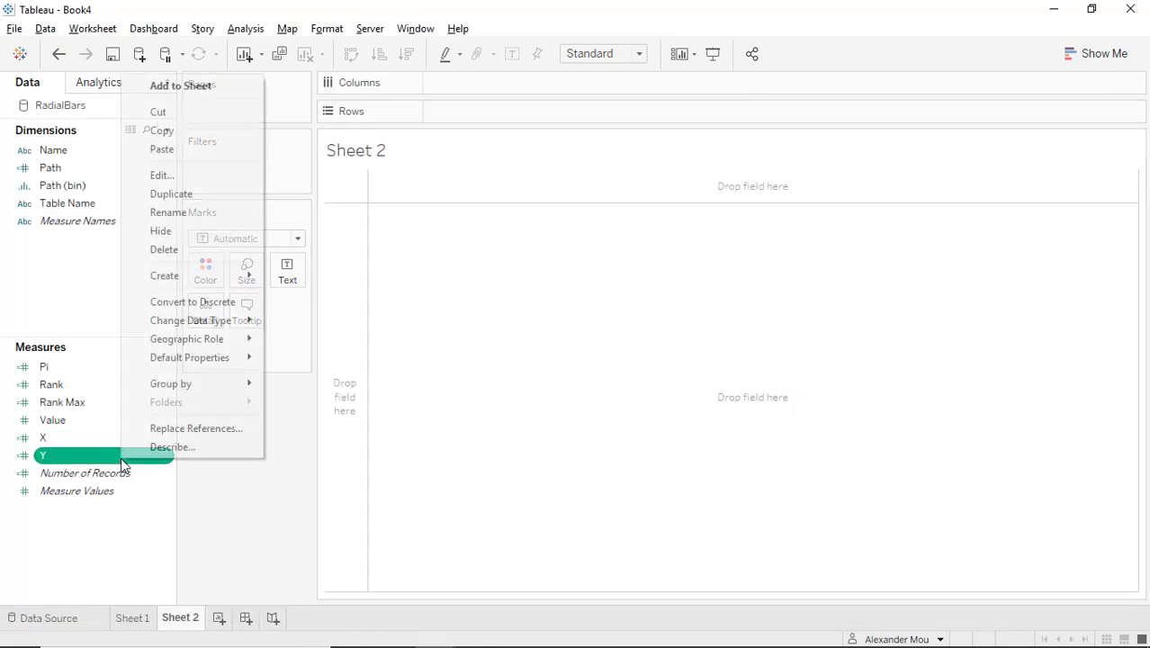
pyautogui.click(162, 175)
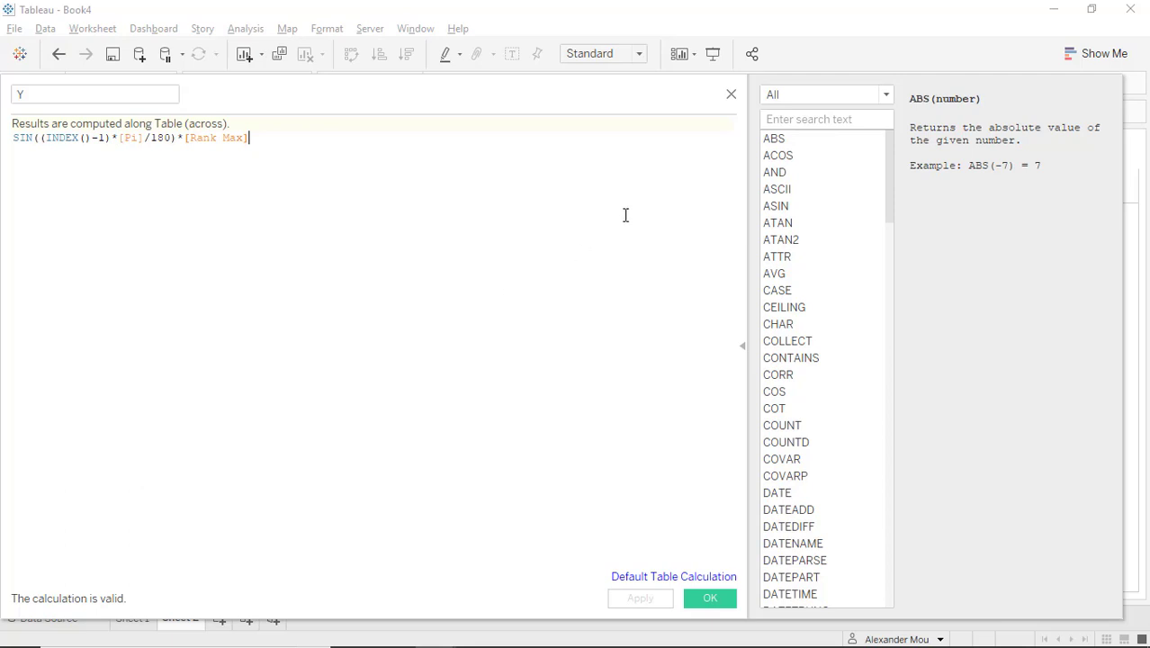
pyautogui.click(710, 597)
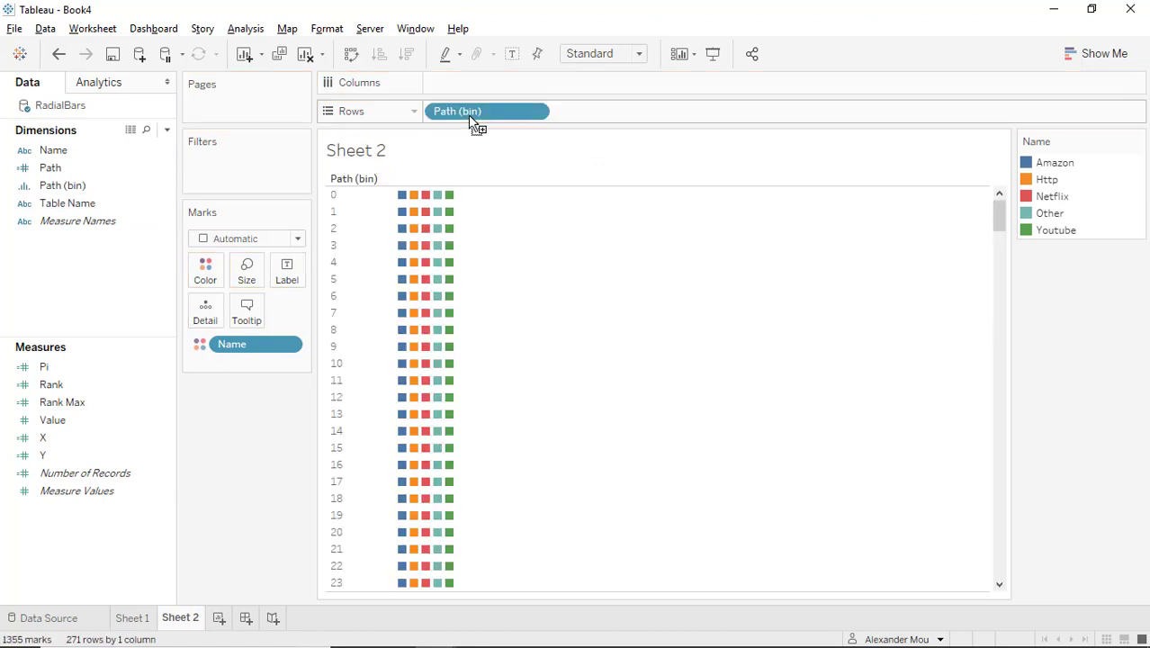
# Step: Show missing values for Path (bin) and move it to Path on the Line marks card
pyautogui.click(533, 112)
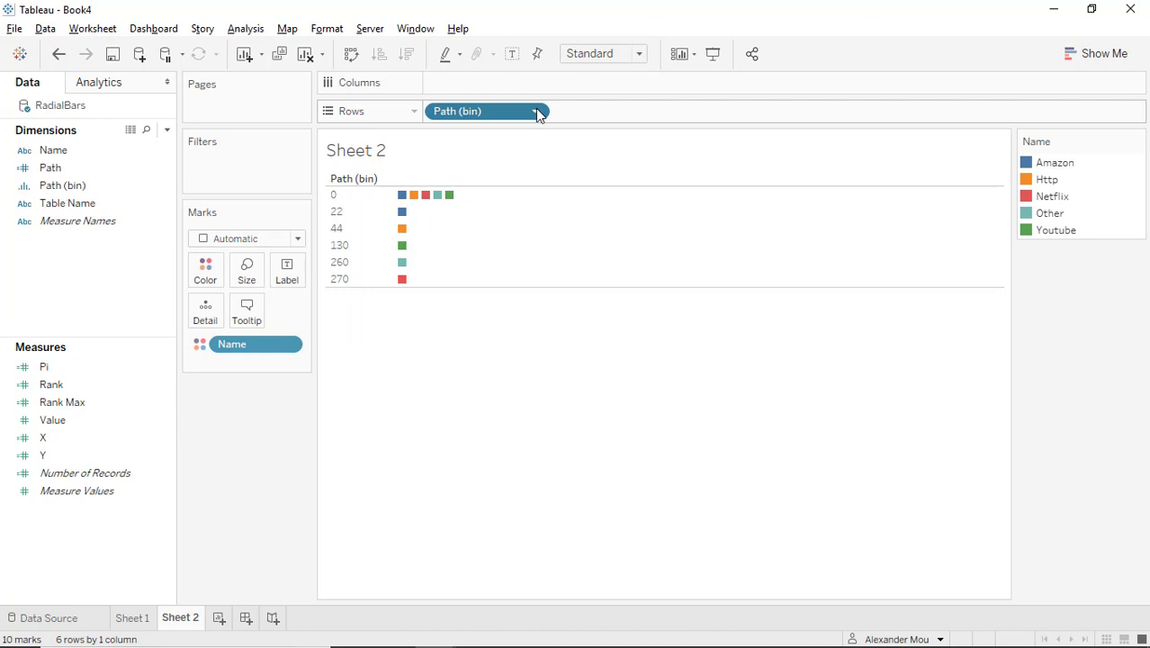
pyautogui.moveTo(538, 115)
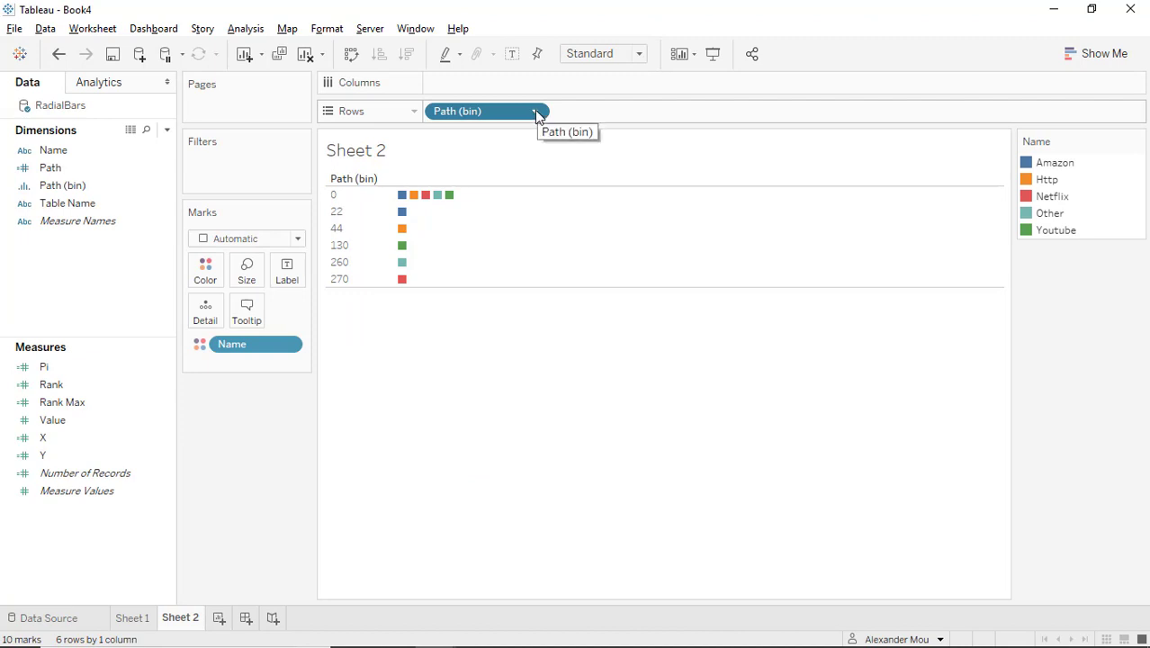
pyautogui.click(535, 111)
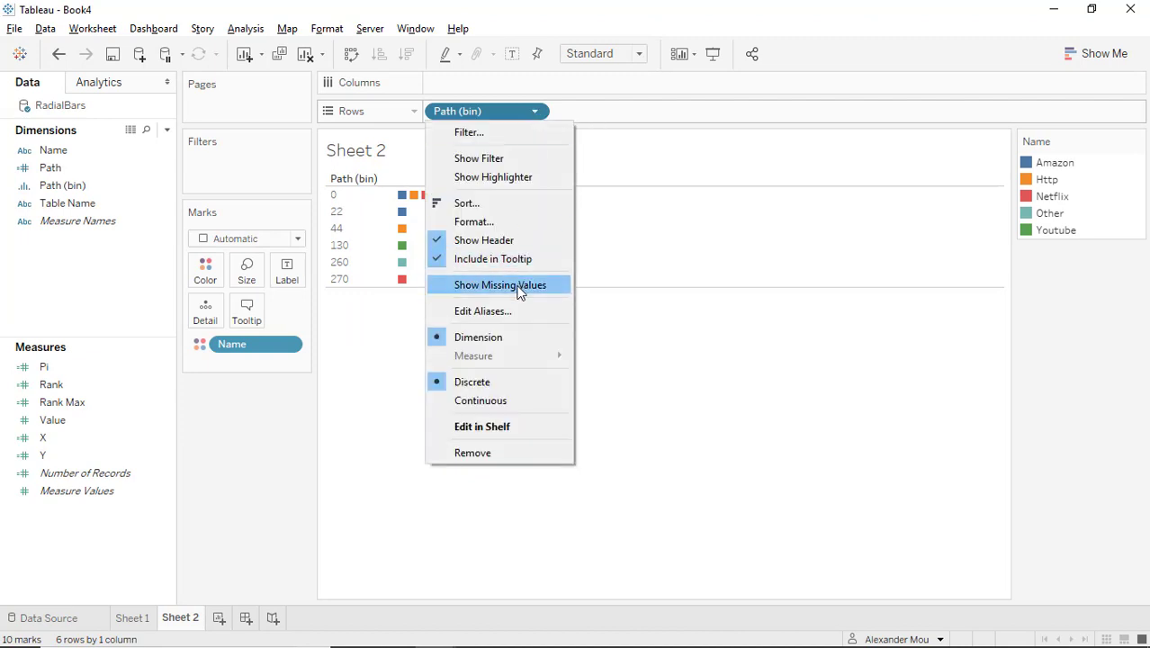
pyautogui.click(500, 285)
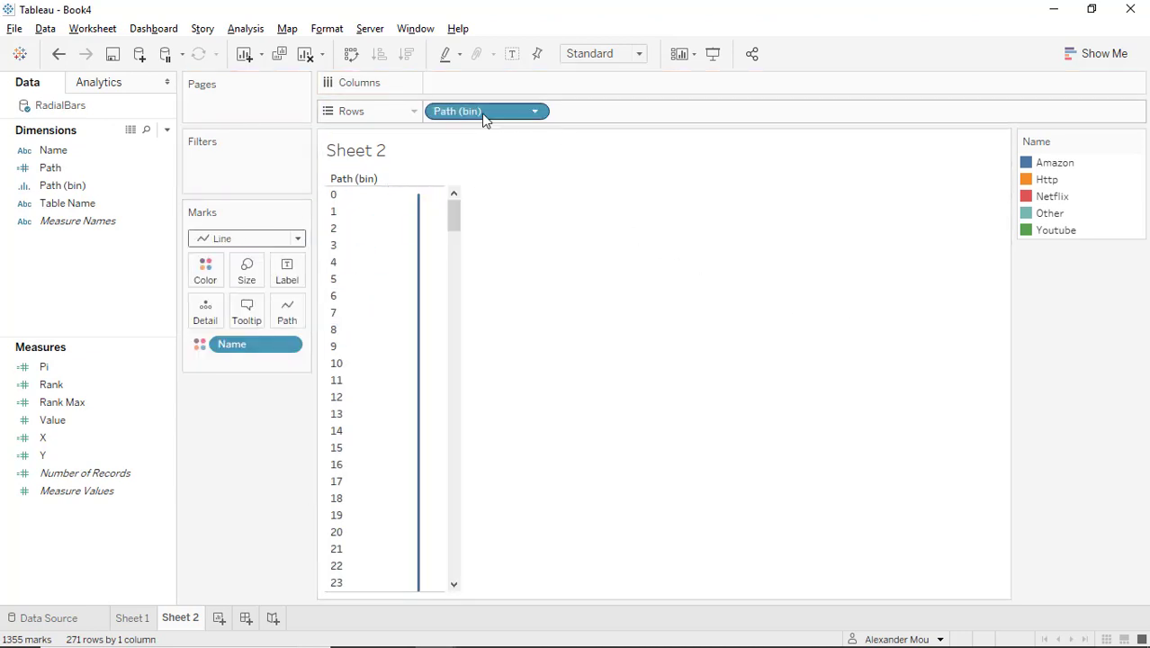
pyautogui.moveTo(486, 111); pyautogui.dragTo(297, 315)
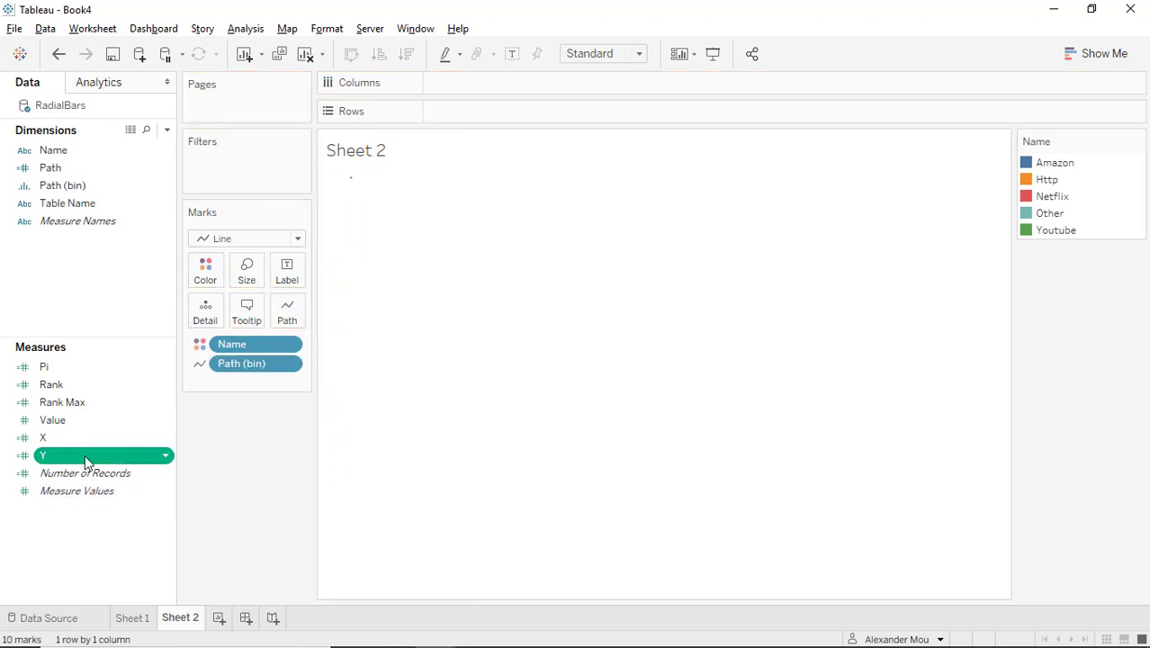
# Step: Place Y on the Columns shelf and X on the Rows shelf
pyautogui.moveTo(43, 453); pyautogui.dragTo(487, 83)
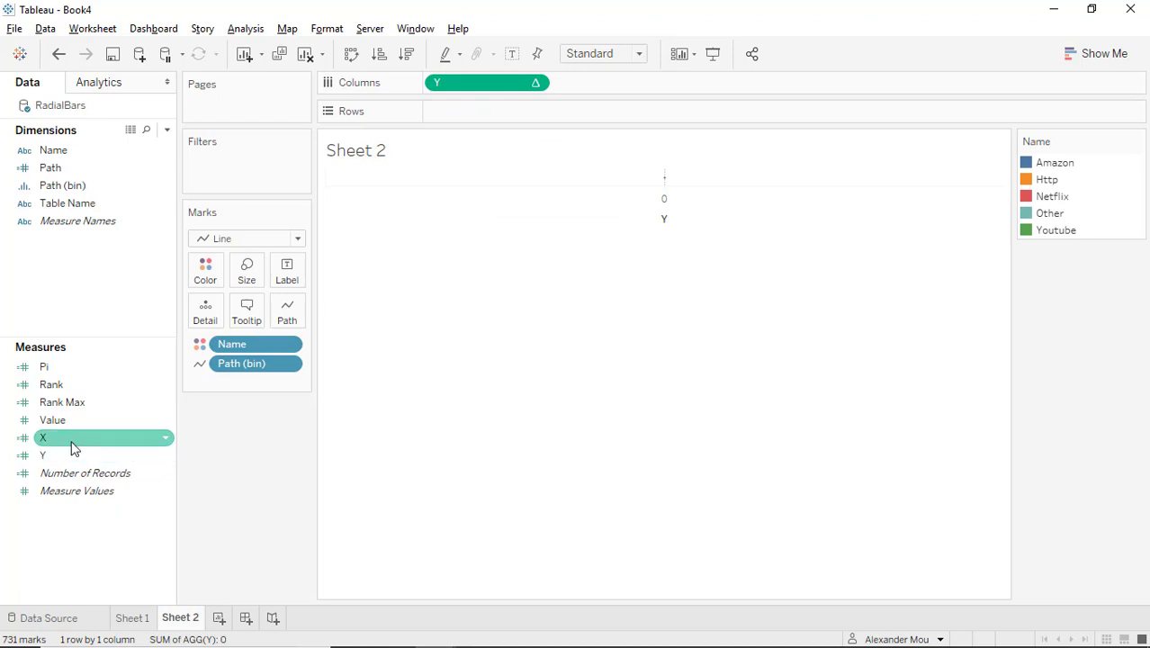
pyautogui.moveTo(72, 438); pyautogui.dragTo(519, 113)
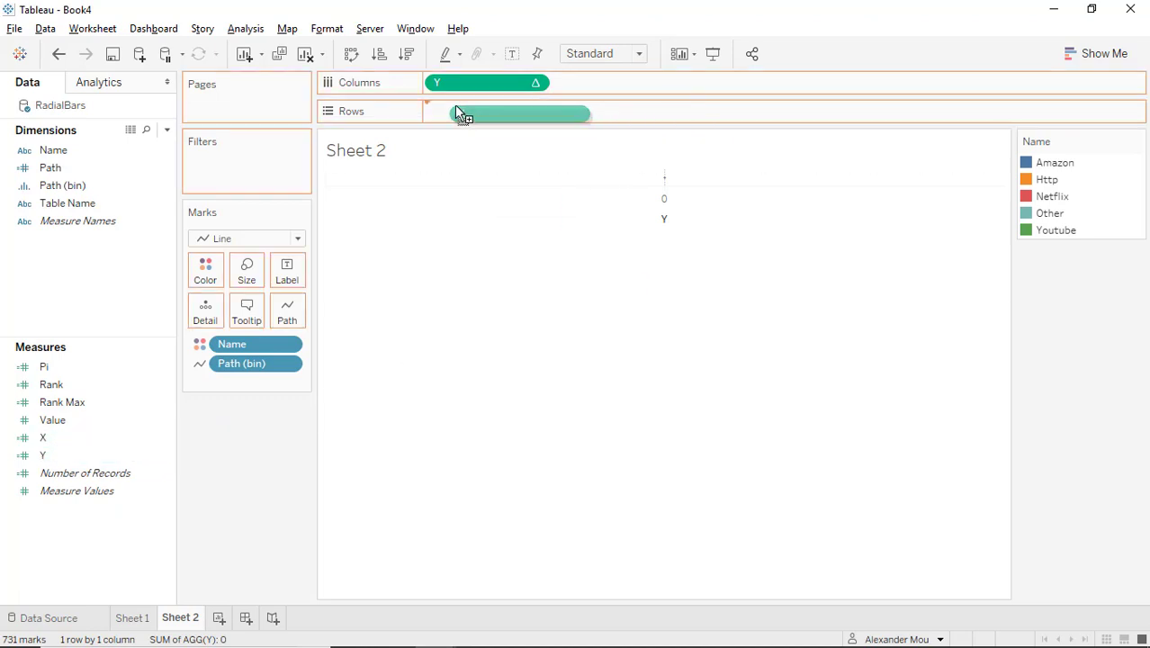
pyautogui.moveTo(43, 437); pyautogui.dragTo(486, 112)
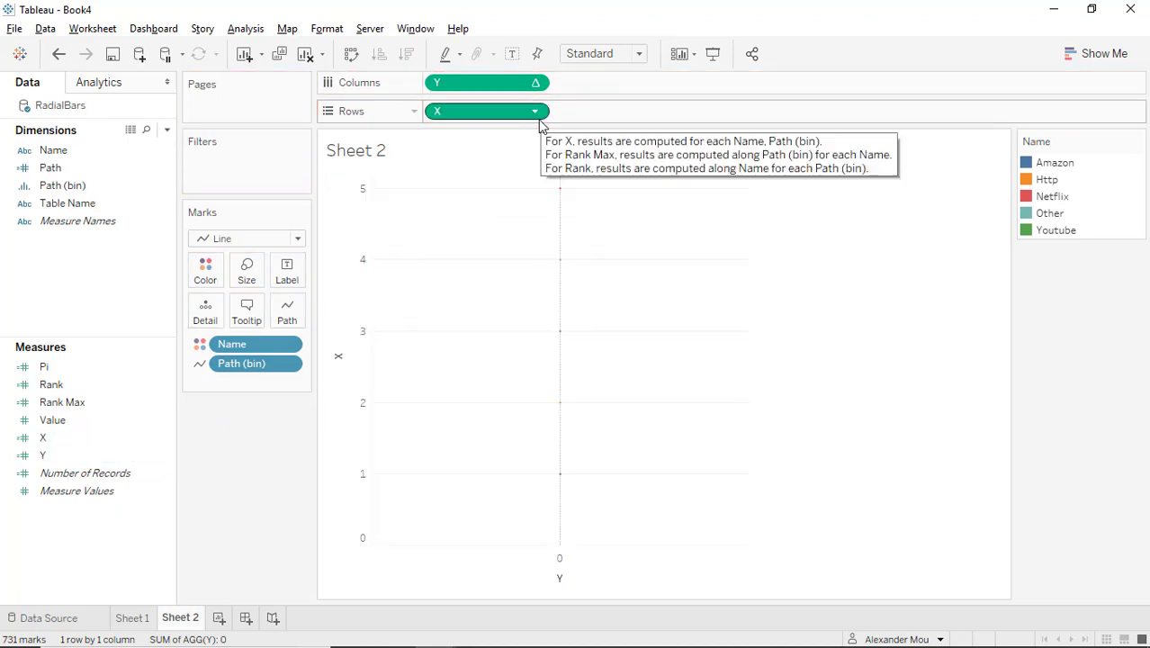
pyautogui.moveTo(540, 83)
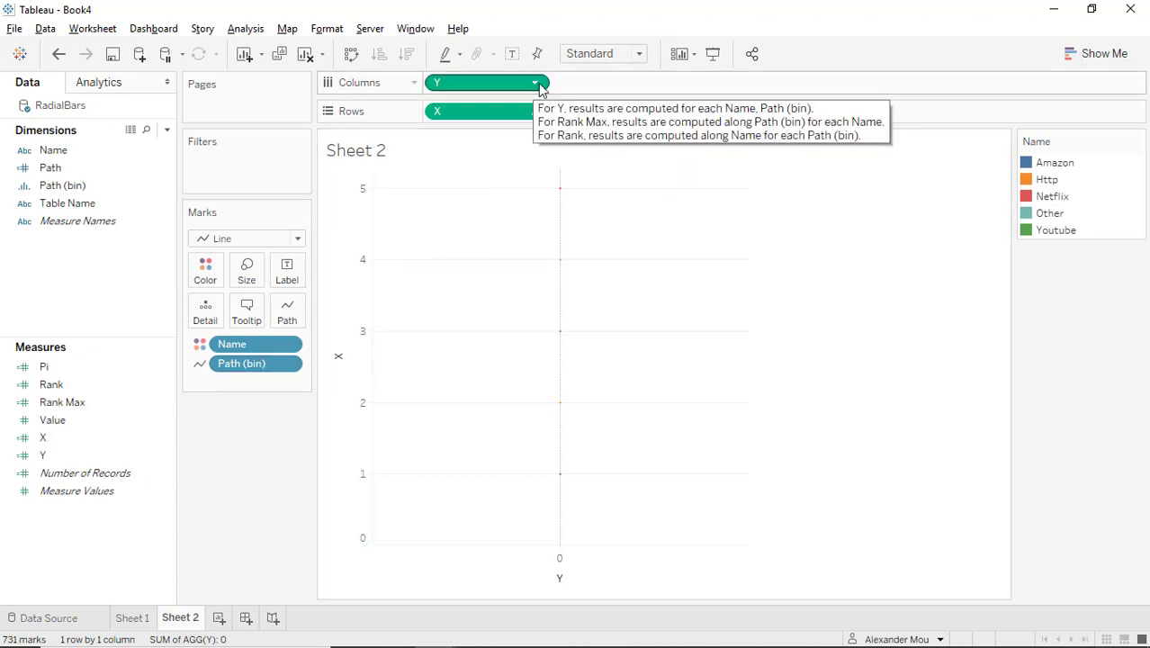
# Step: Set Y to compute along Path (bin) using specific dimensions, with nested Rank along Name
pyautogui.click(537, 83)
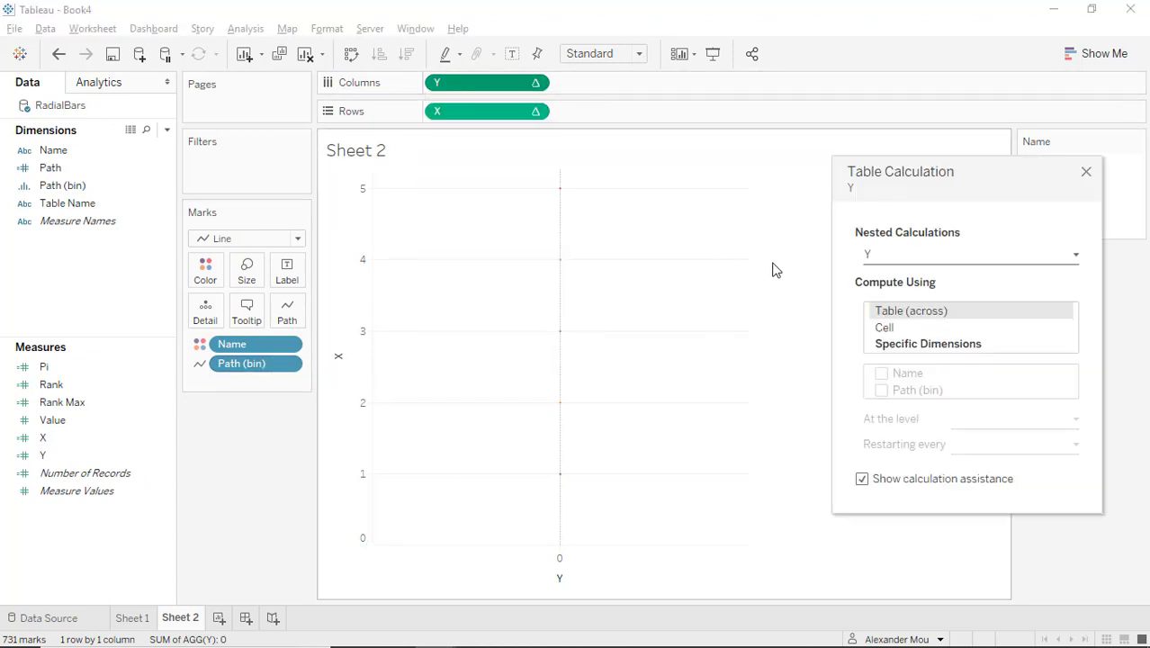
pyautogui.click(929, 342)
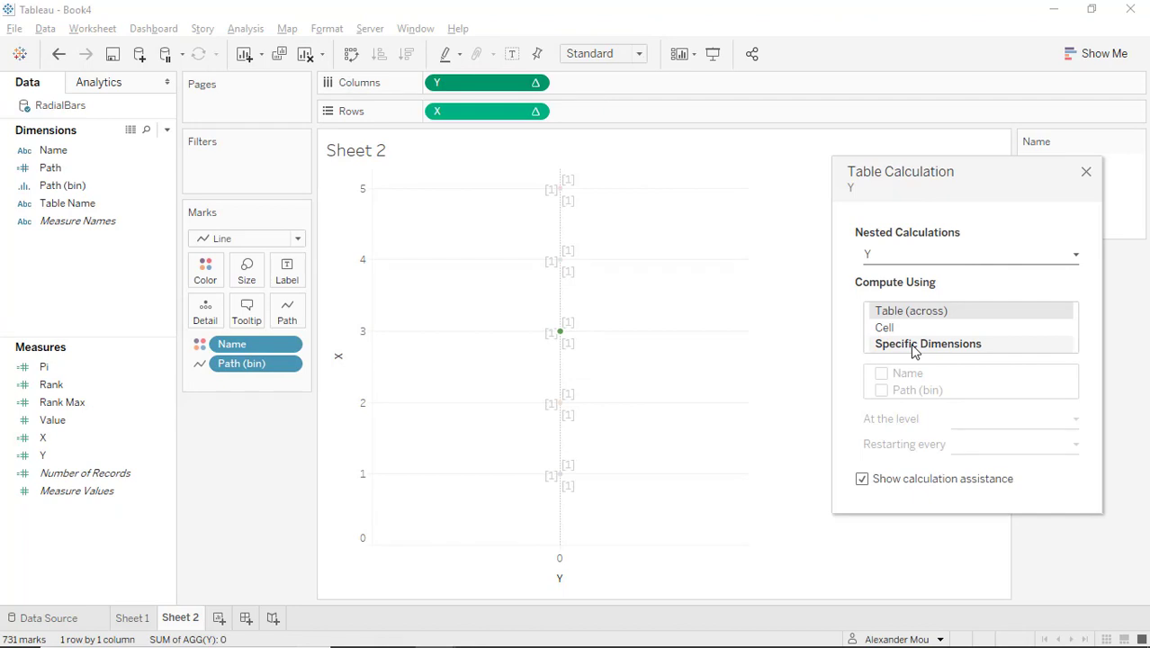
pyautogui.click(929, 342)
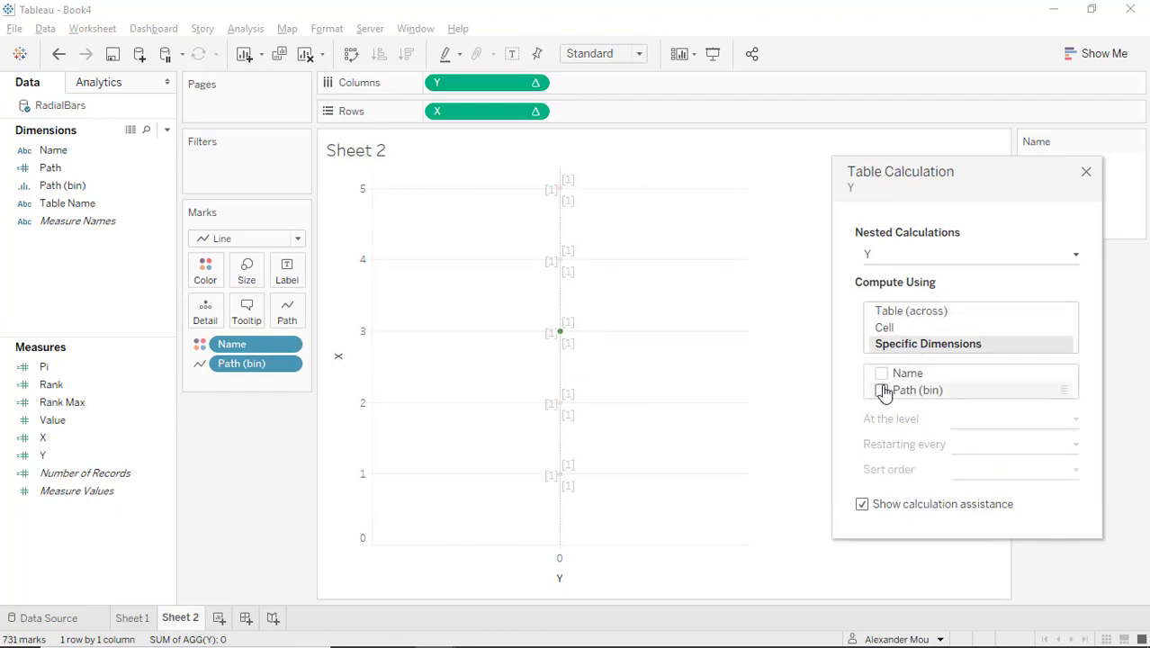
pyautogui.click(880, 389)
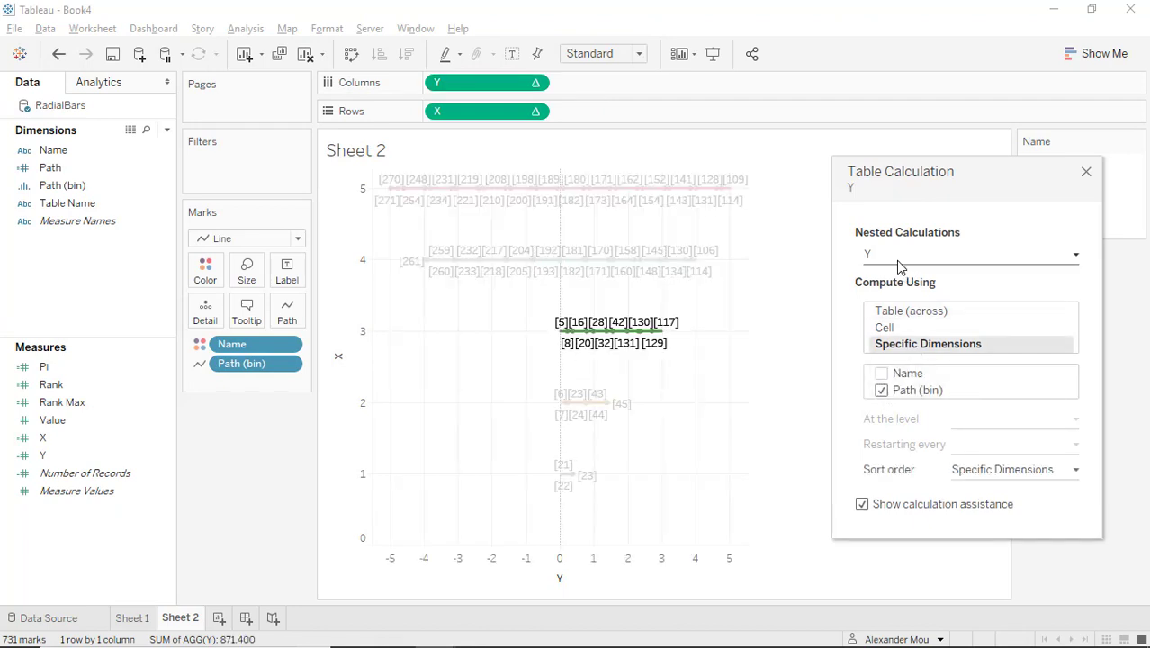
pyautogui.click(969, 254)
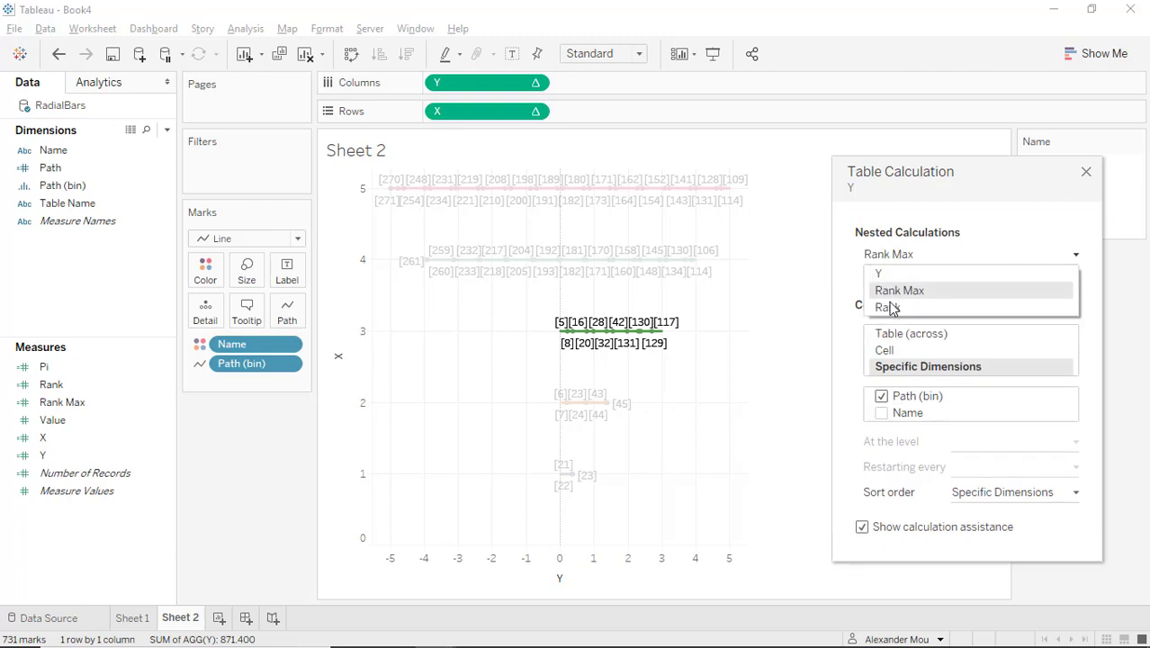
pyautogui.click(887, 306)
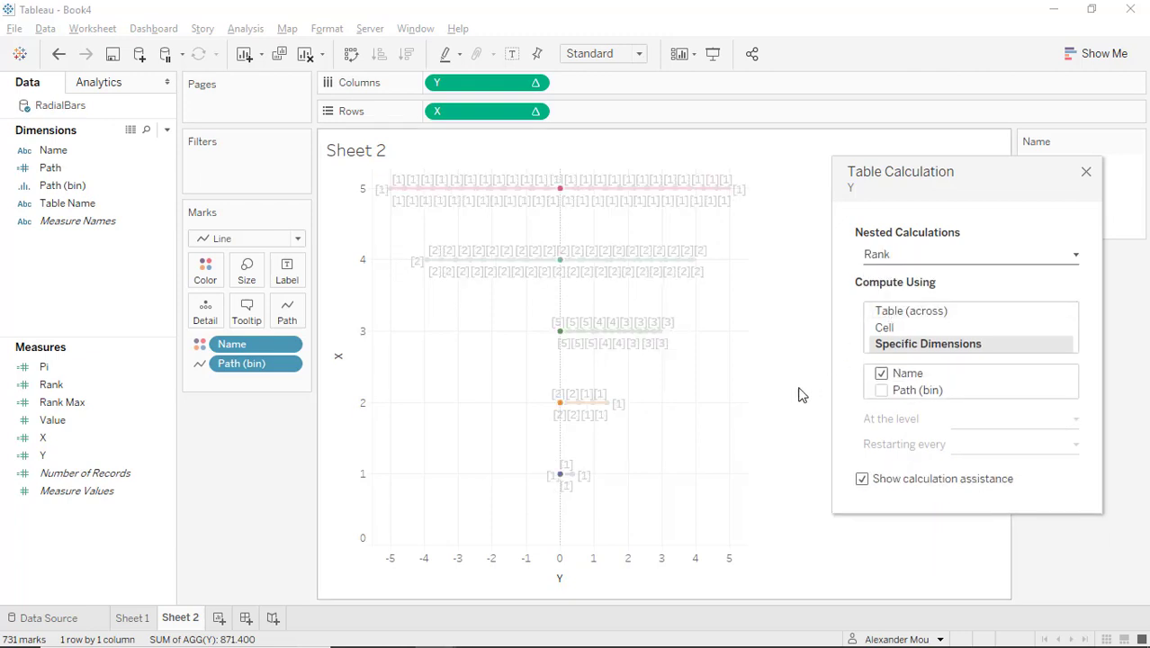
# Step: Set X to compute along Path (bin) using specific dimensions
pyautogui.rightClick(486, 111)
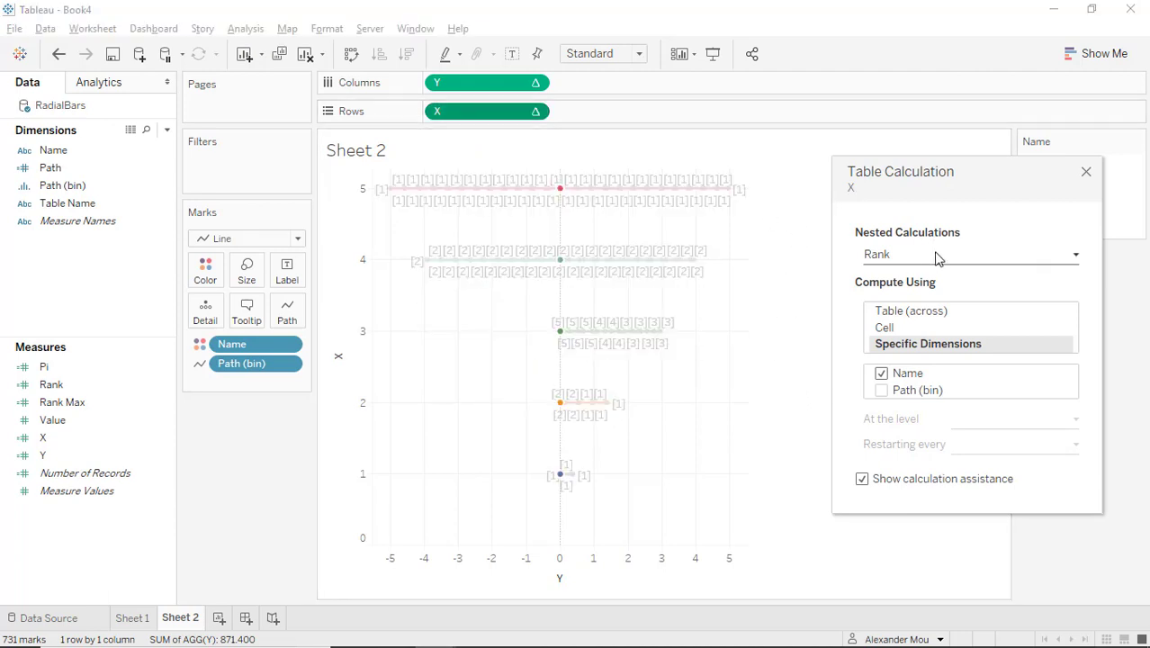
pyautogui.moveTo(927, 259)
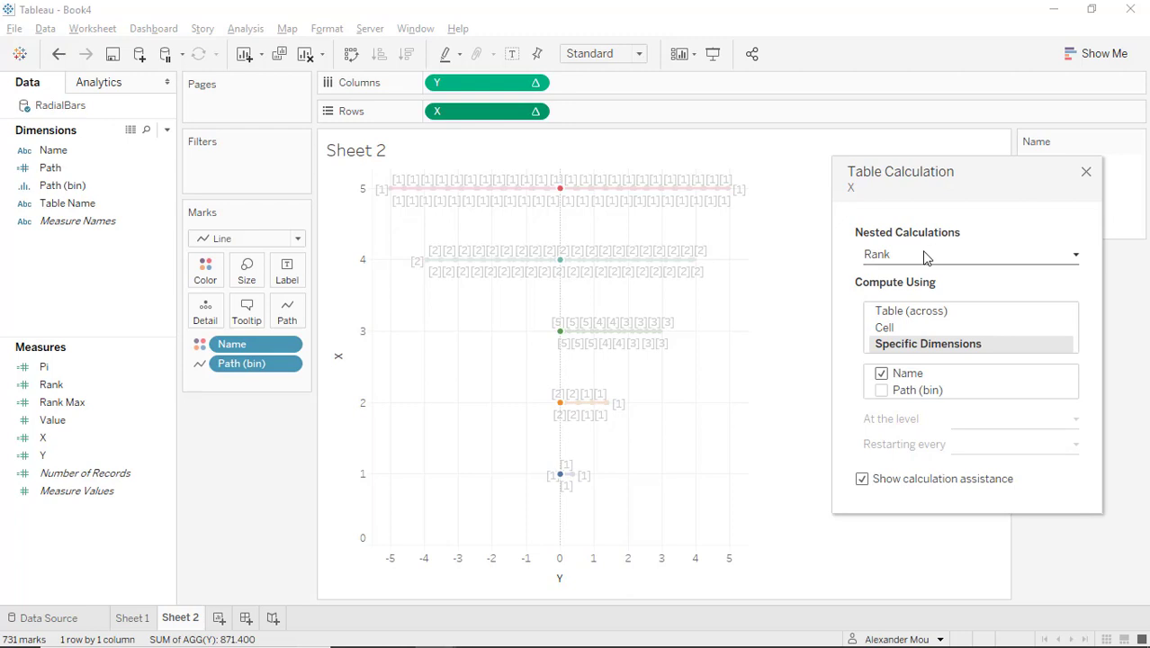
pyautogui.click(970, 254)
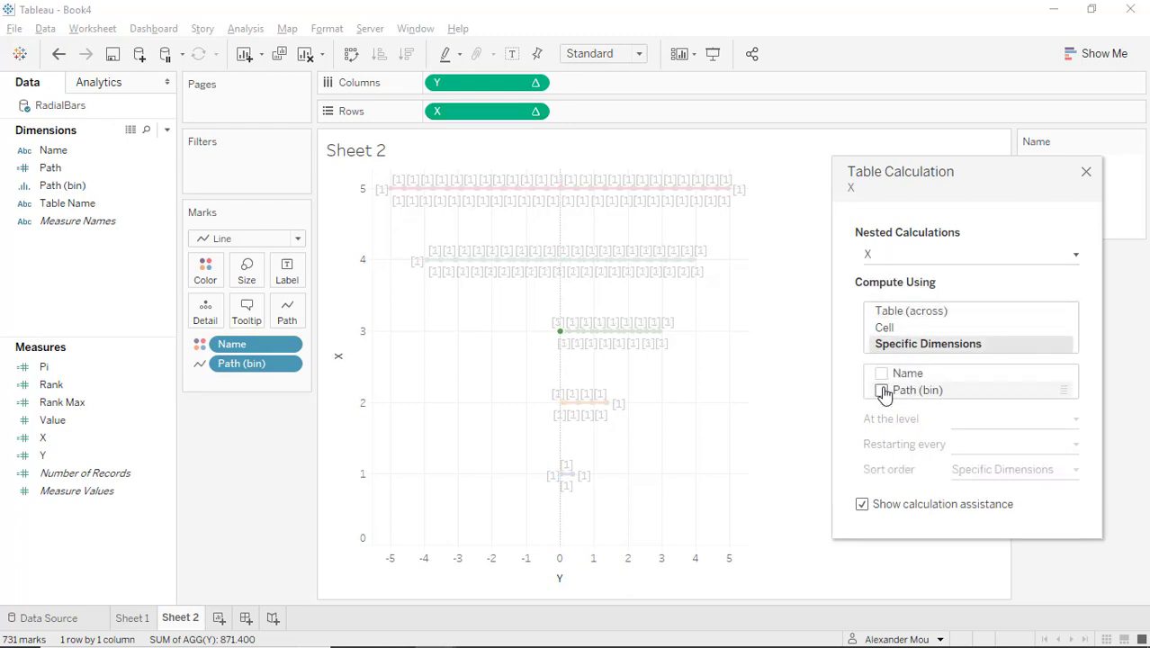
pyautogui.click(880, 389)
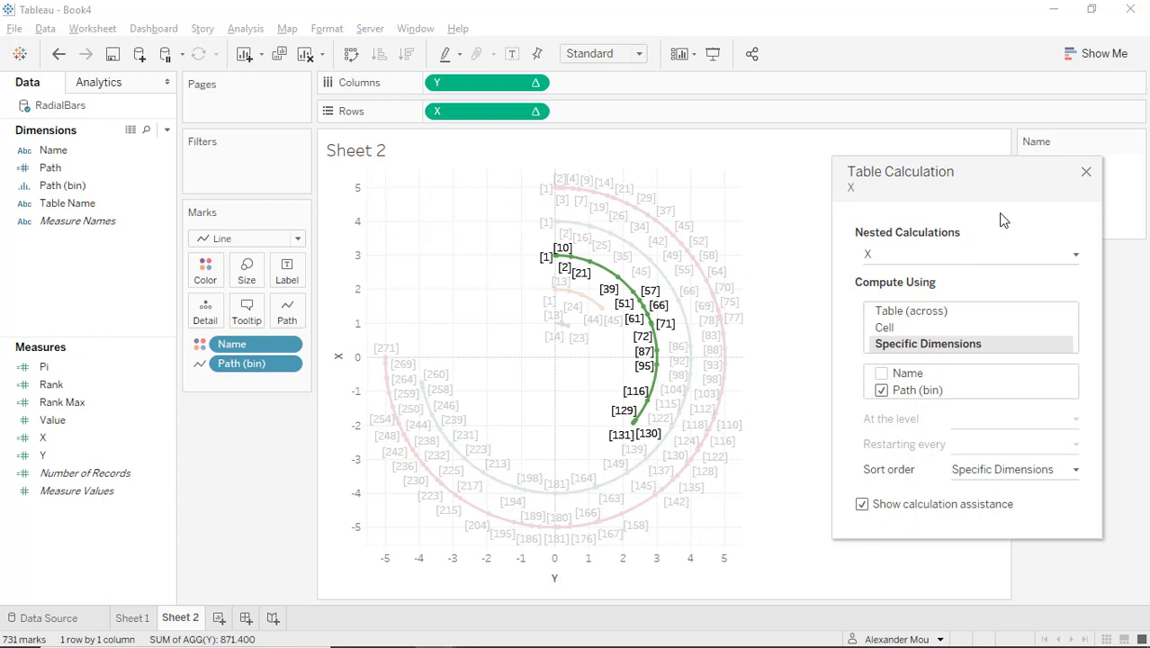
pyautogui.moveTo(1091, 184)
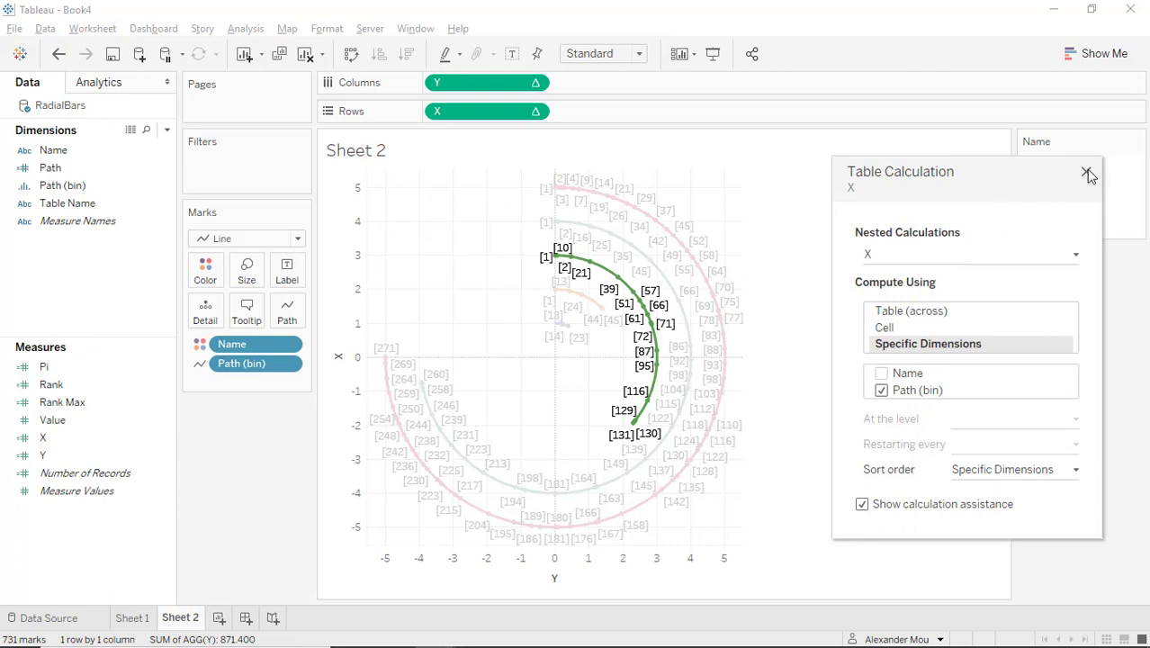
# Step: Increase the line Size so the five arcs render as wide coloured bands
pyautogui.click(1087, 171)
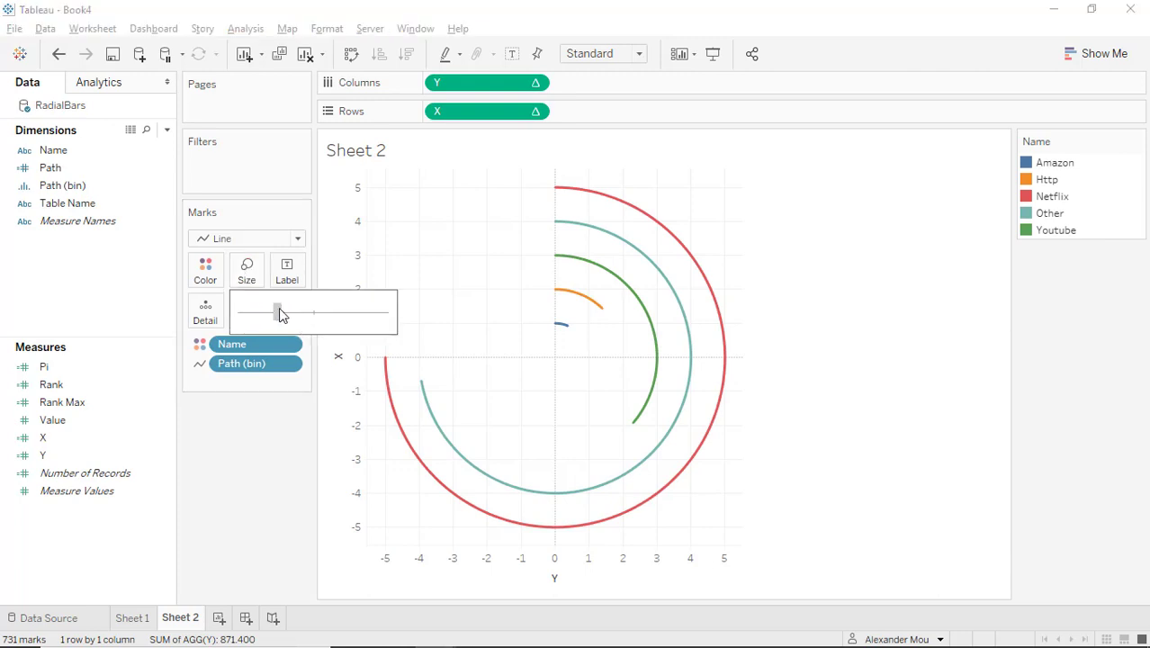
pyautogui.moveTo(279, 313); pyautogui.dragTo(376, 313)
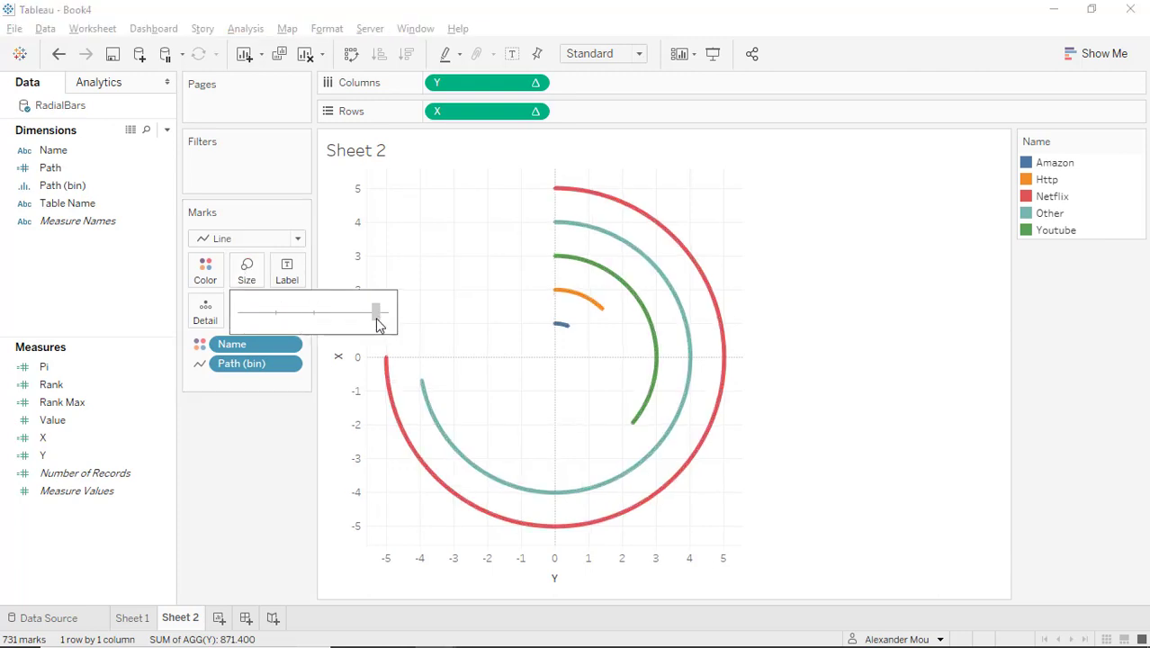
pyautogui.moveTo(376, 313); pyautogui.dragTo(376, 314)
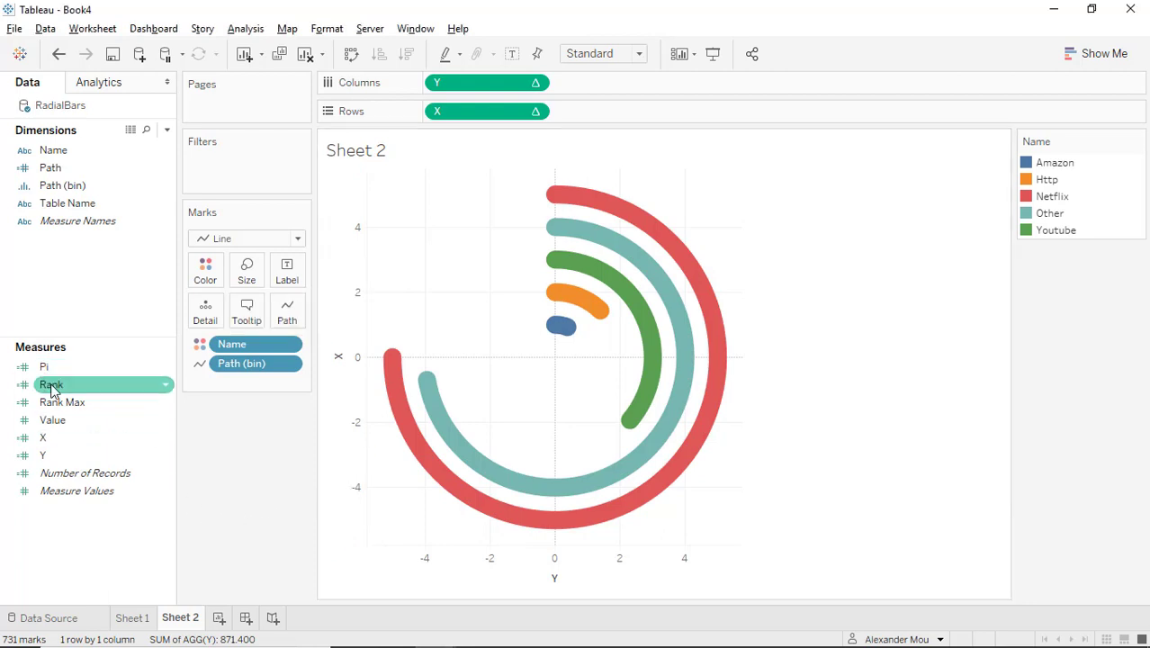
# Step: Label each arc with Name and SUM(Value), shown at line start only via Line Ends
pyautogui.click(288, 270)
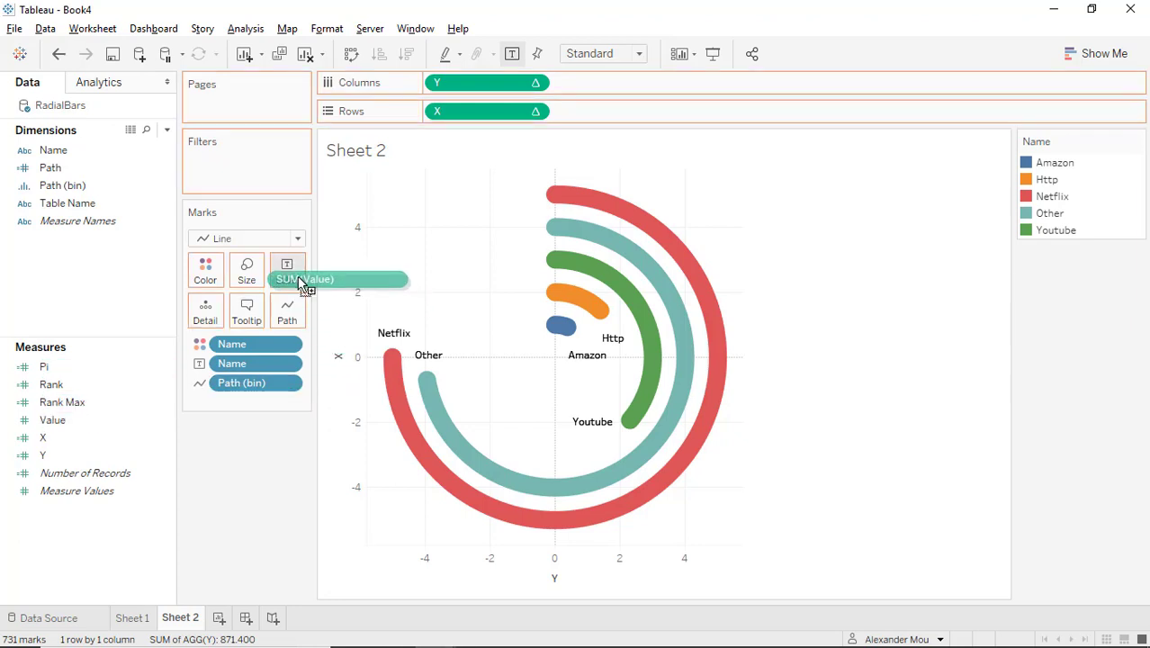
pyautogui.click(286, 270)
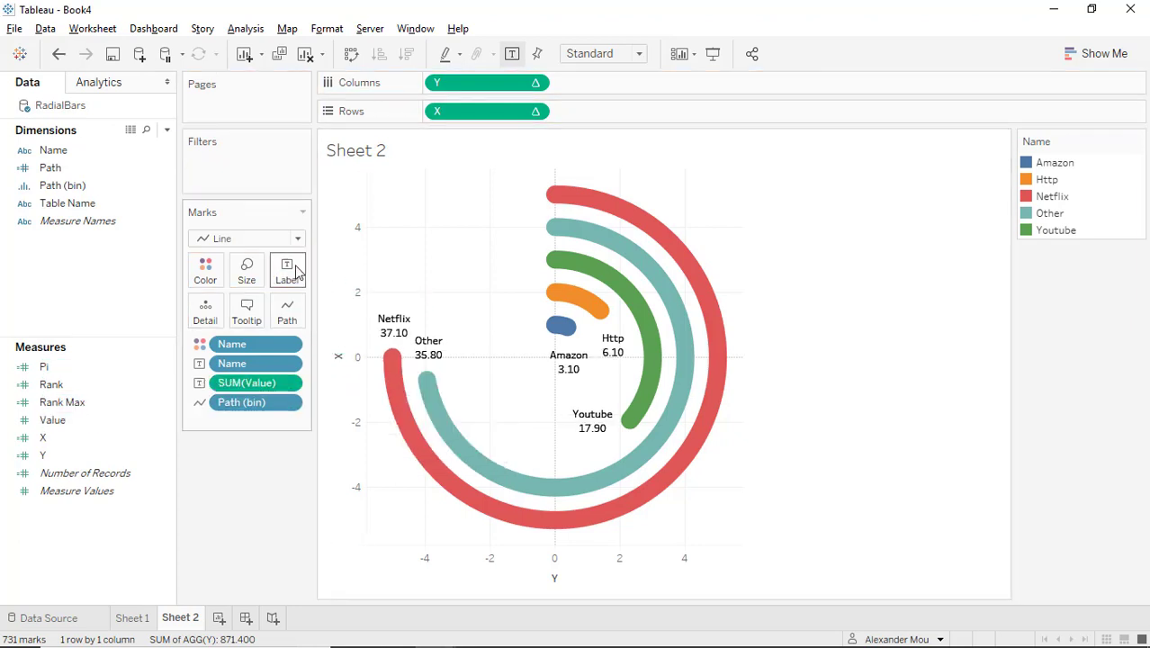
pyautogui.click(286, 270)
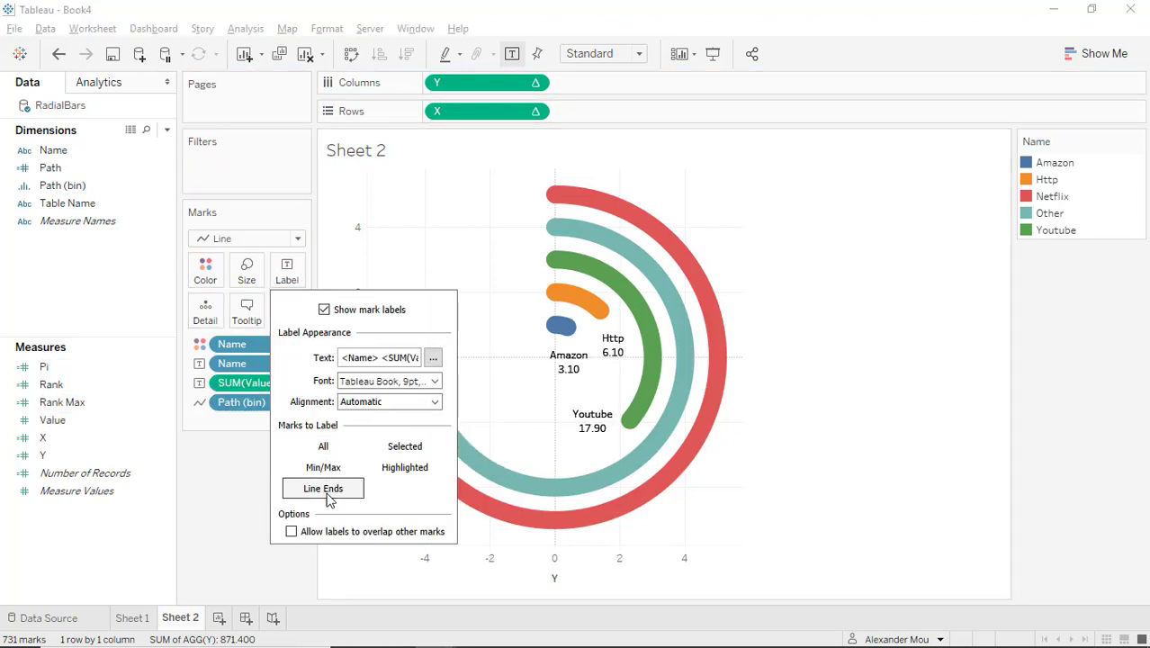
pyautogui.click(322, 487)
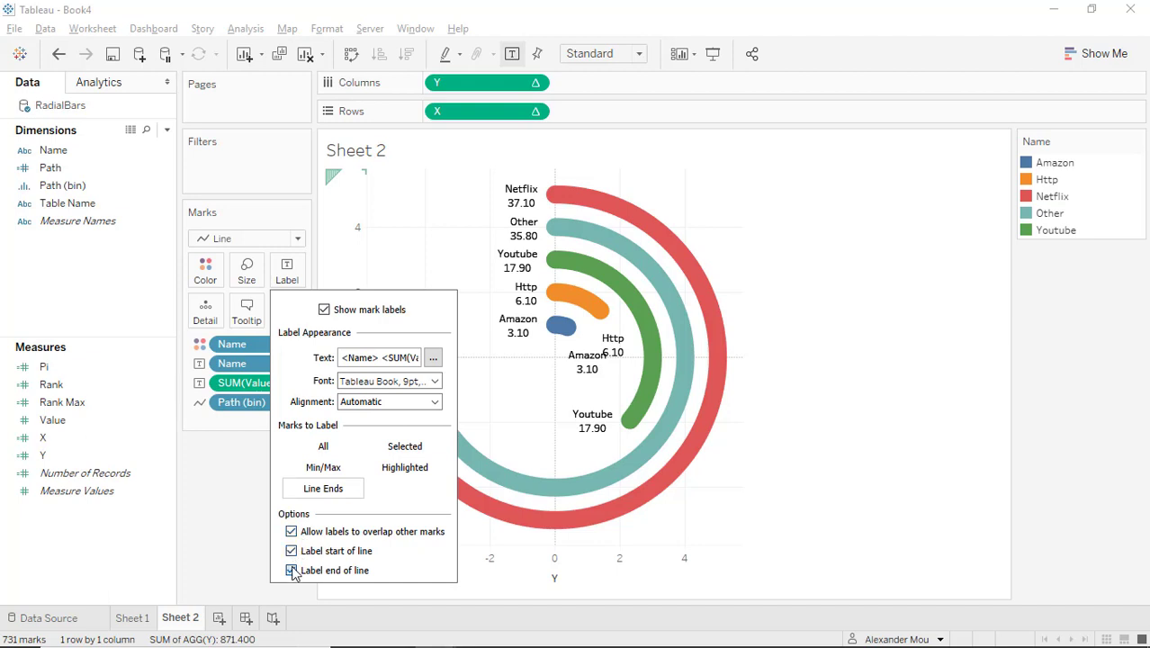
pyautogui.click(292, 569)
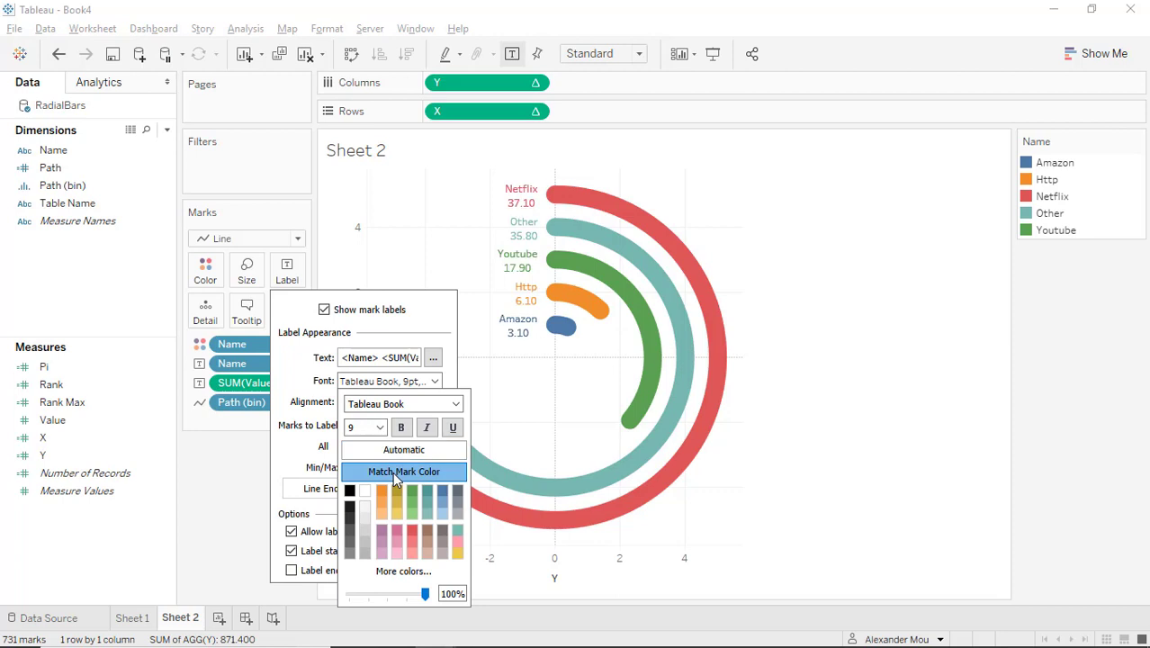
# Step: Set the label font to Match Mark Color and bold
pyautogui.click(432, 357)
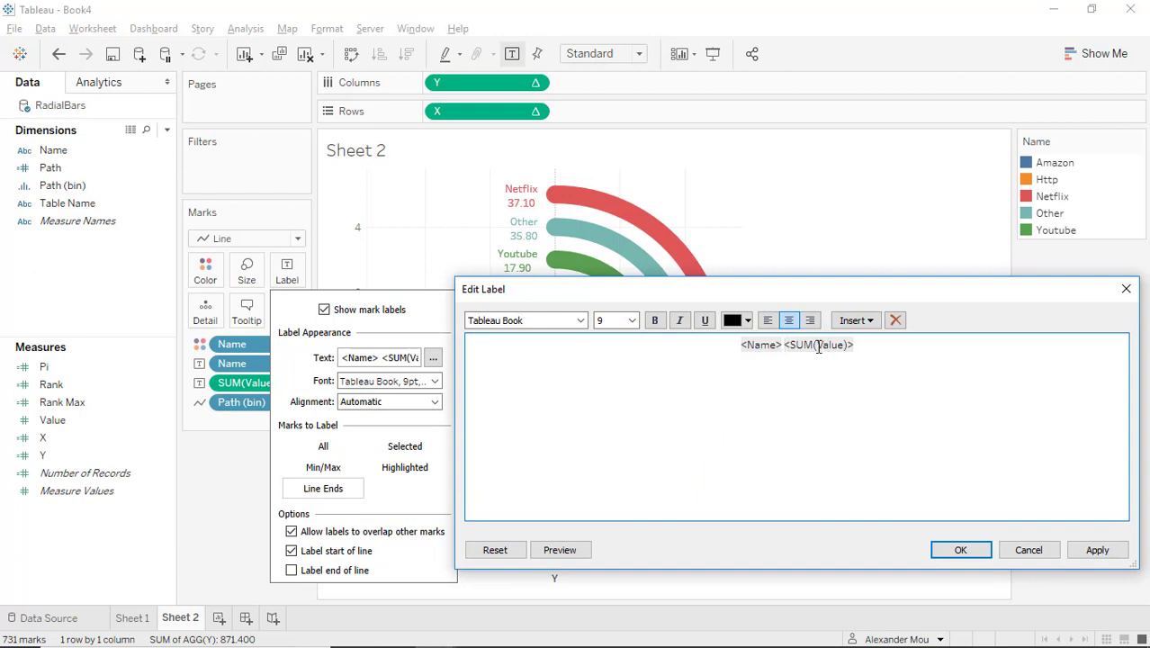
pyautogui.click(655, 320)
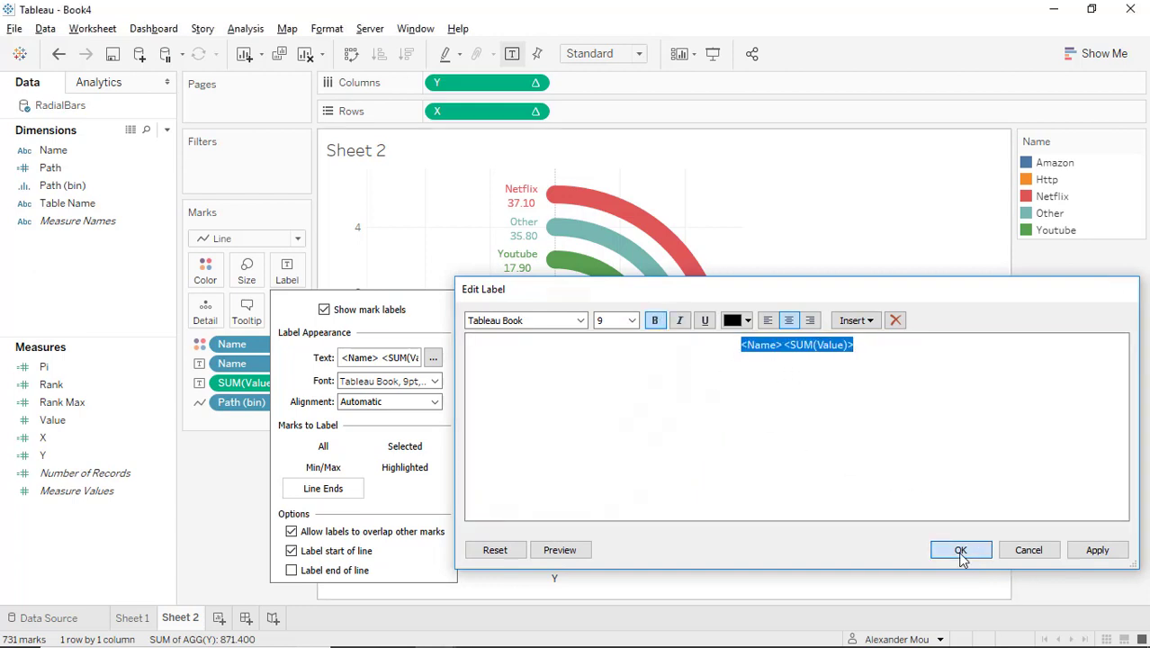
pyautogui.click(961, 551)
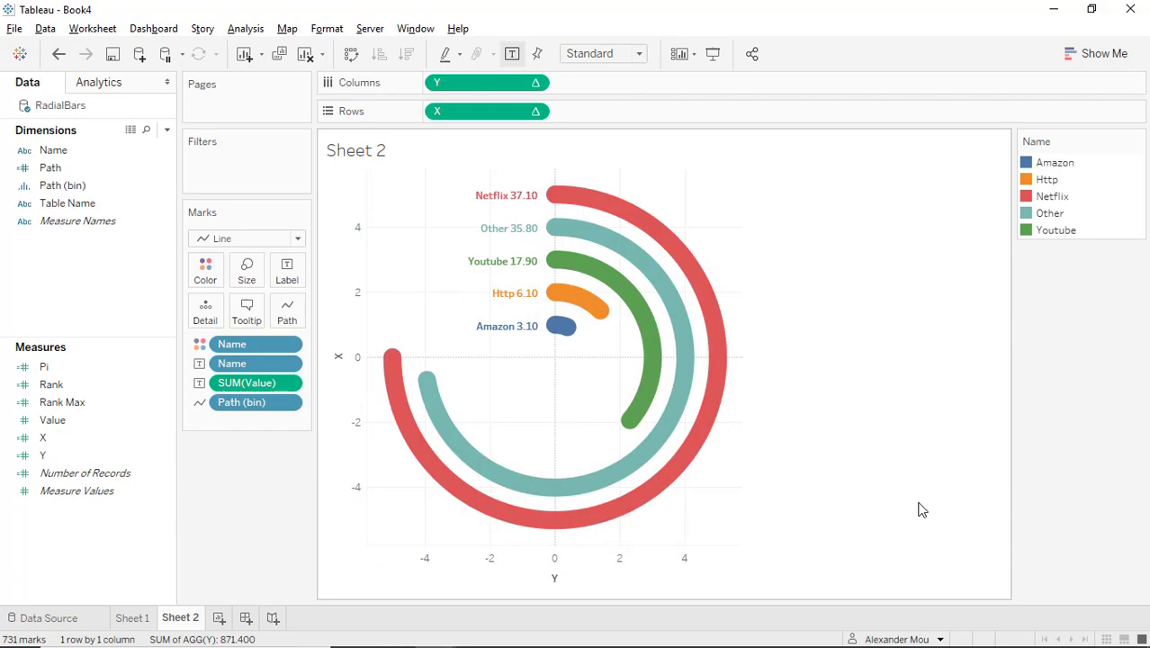